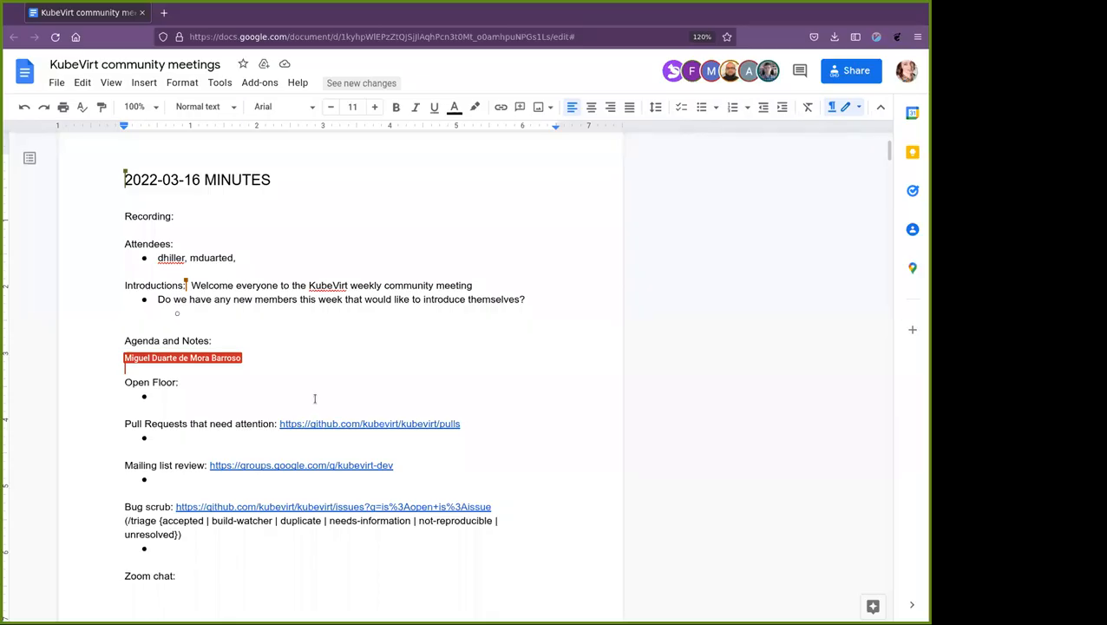
# Edit the Attendees bullet to make room for two more attendee usernames
pyautogui.press('Delete')
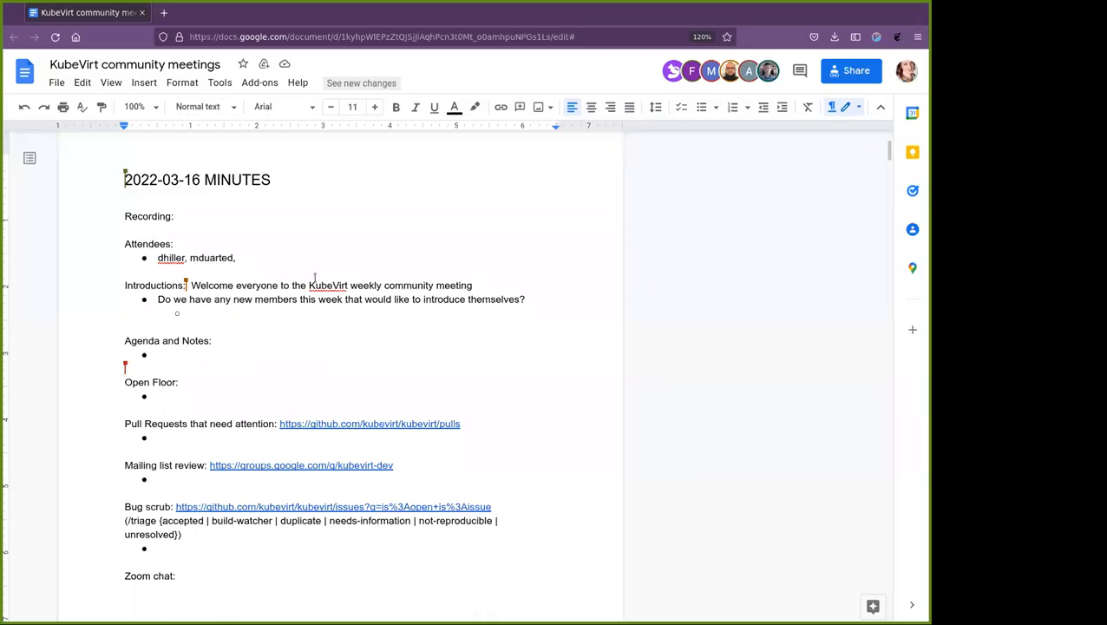
pyautogui.moveTo(485, 235)
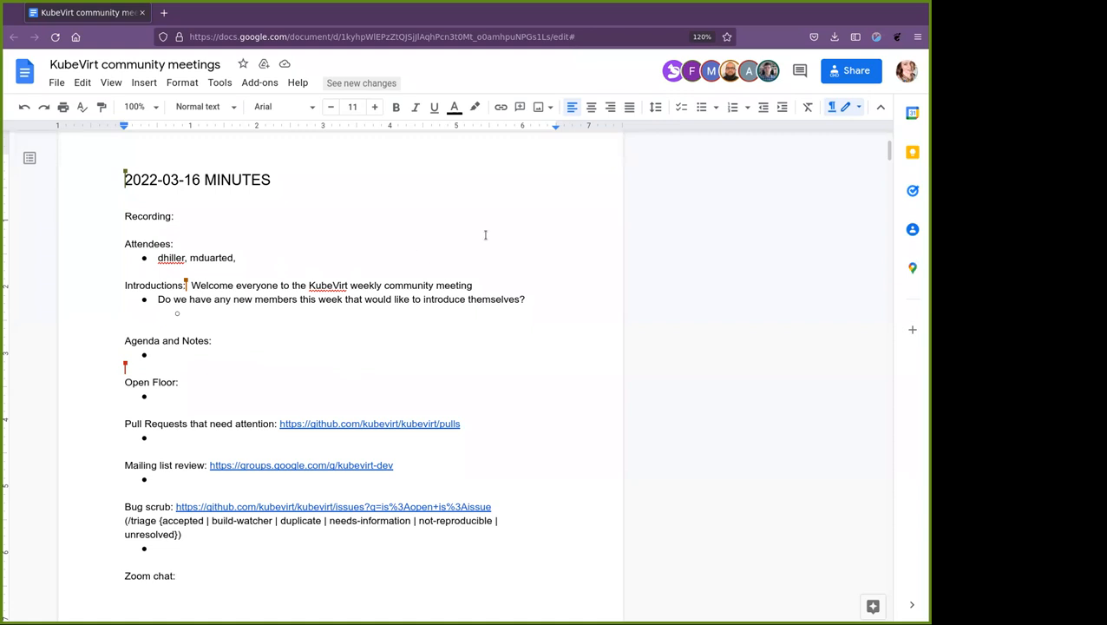
pyautogui.moveTo(485, 235)
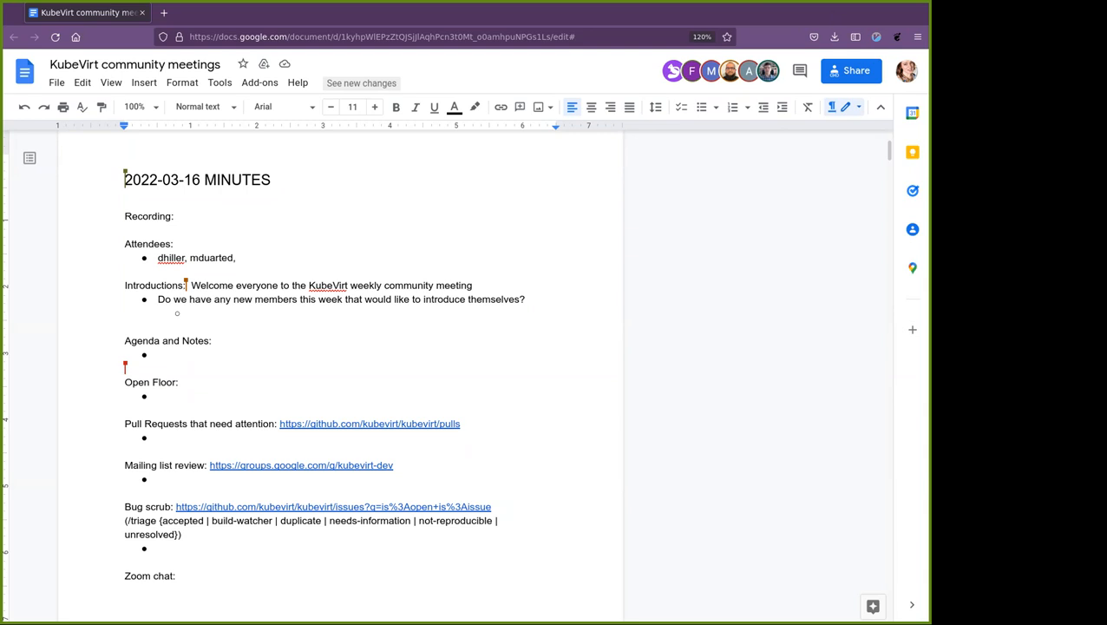
pyautogui.moveTo(314, 443)
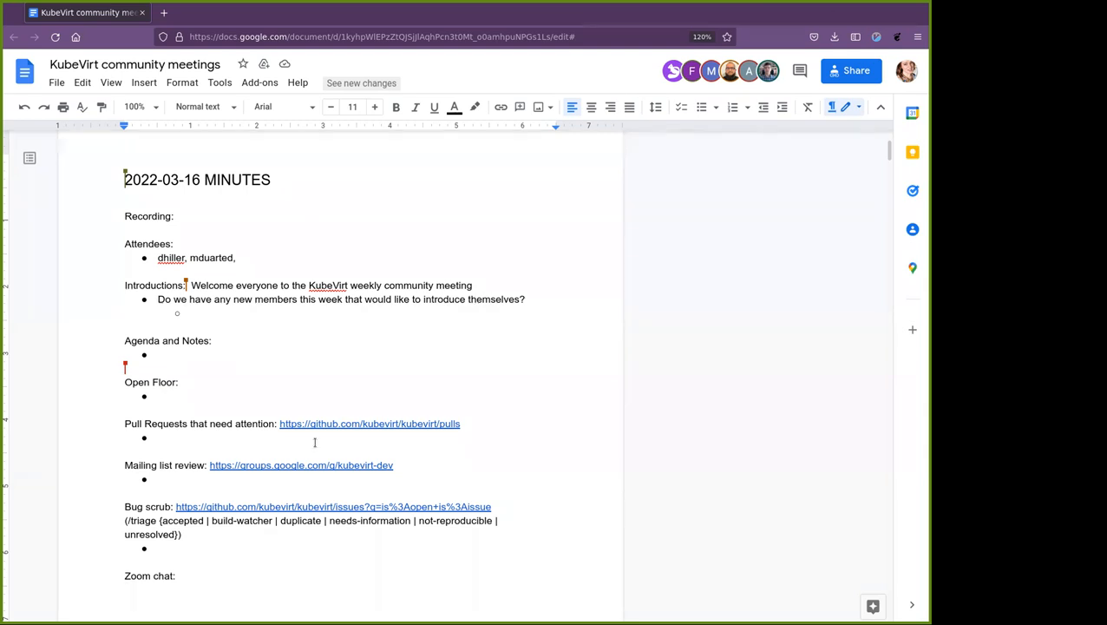
pyautogui.moveTo(244, 352)
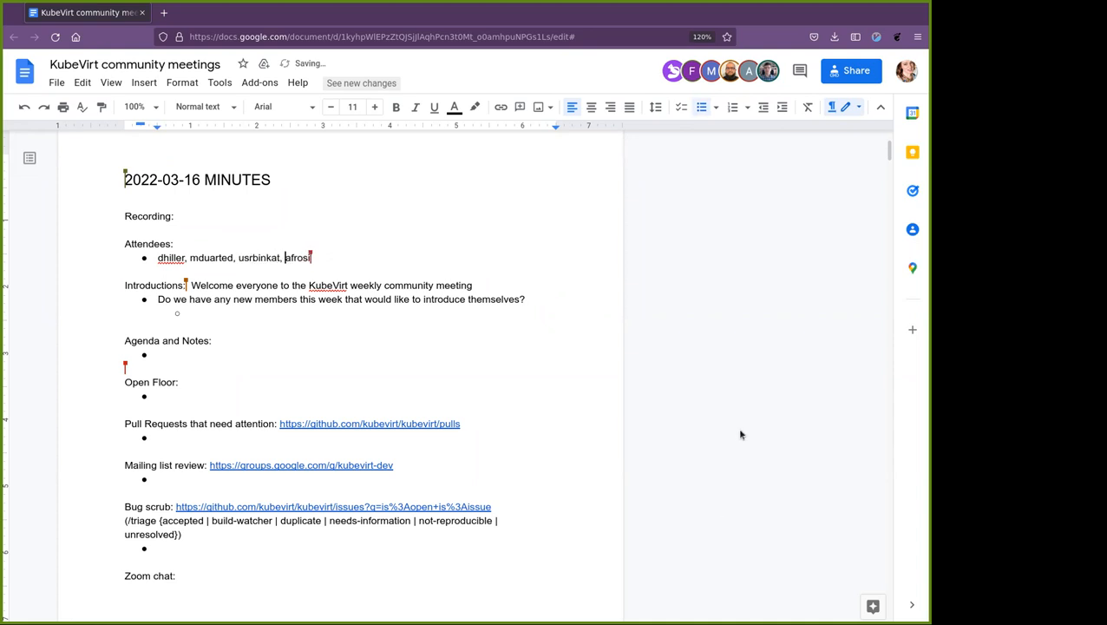
pyautogui.click(161, 354)
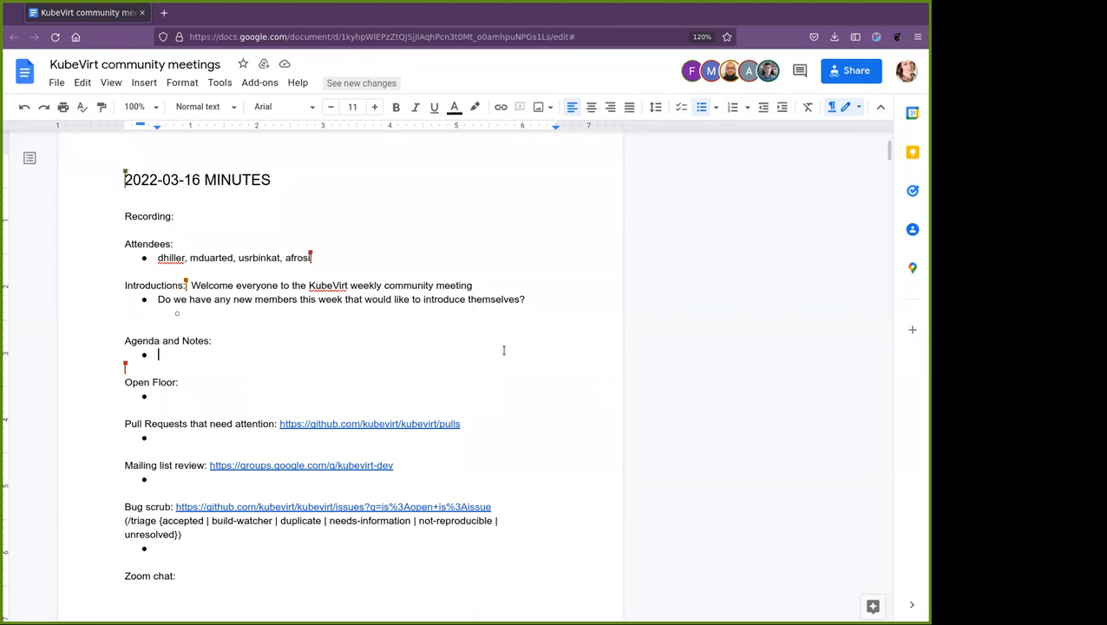
pyautogui.moveTo(493, 332)
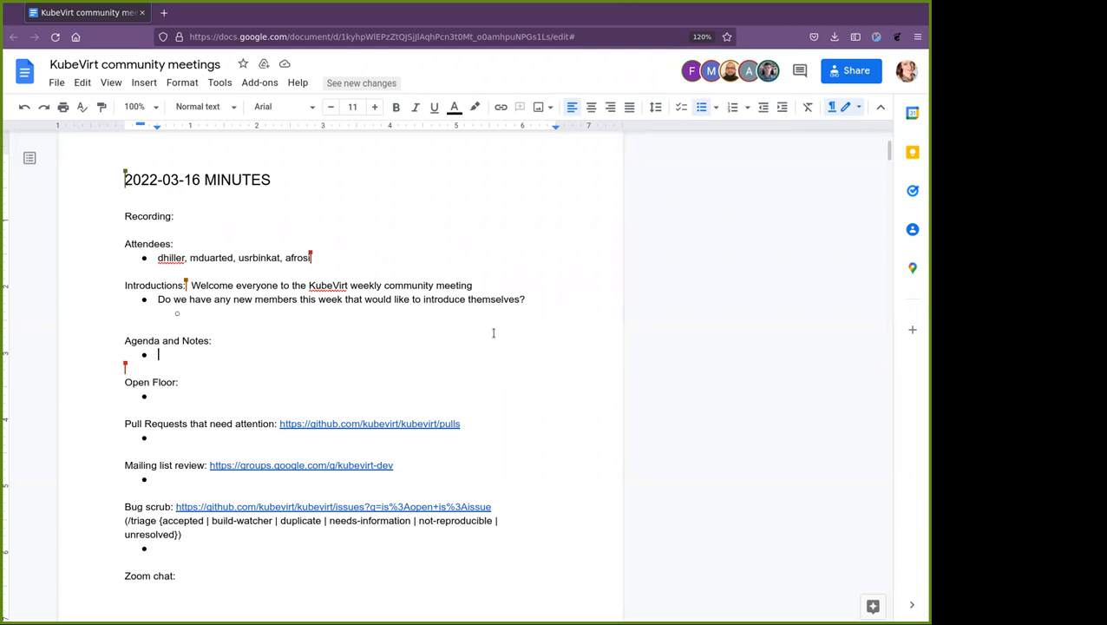
pyautogui.moveTo(778, 233)
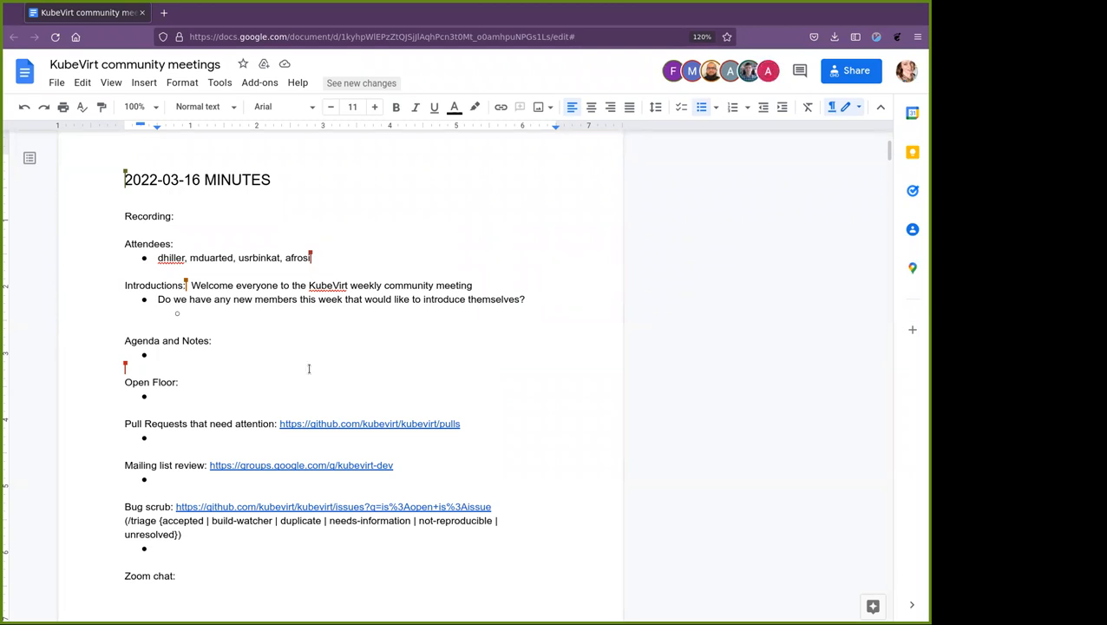
pyautogui.moveTo(317, 351)
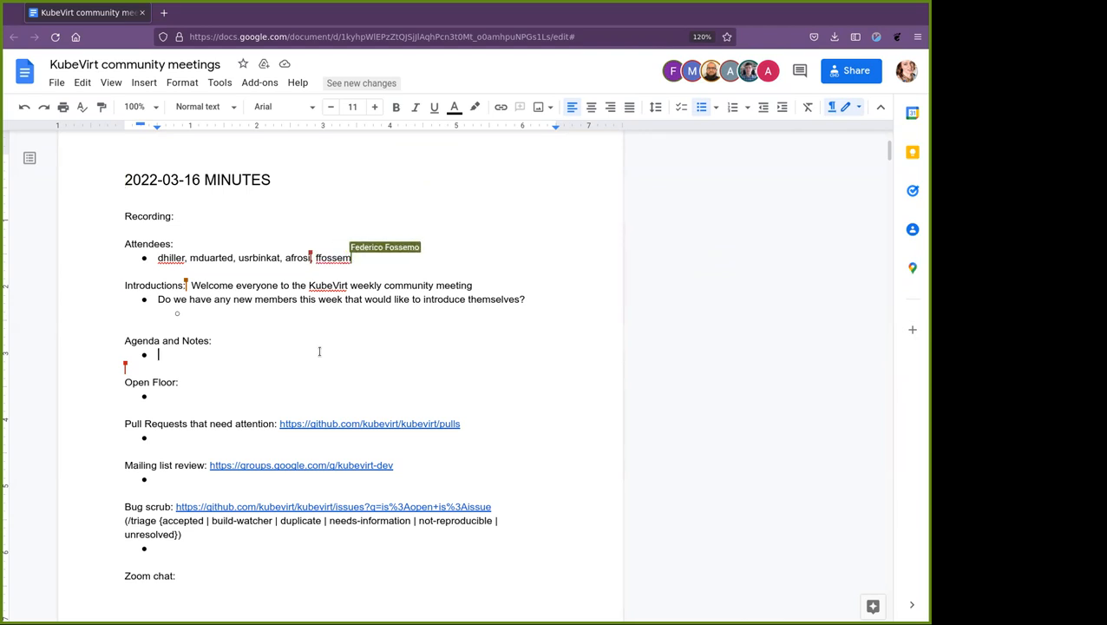
pyautogui.write('o,')
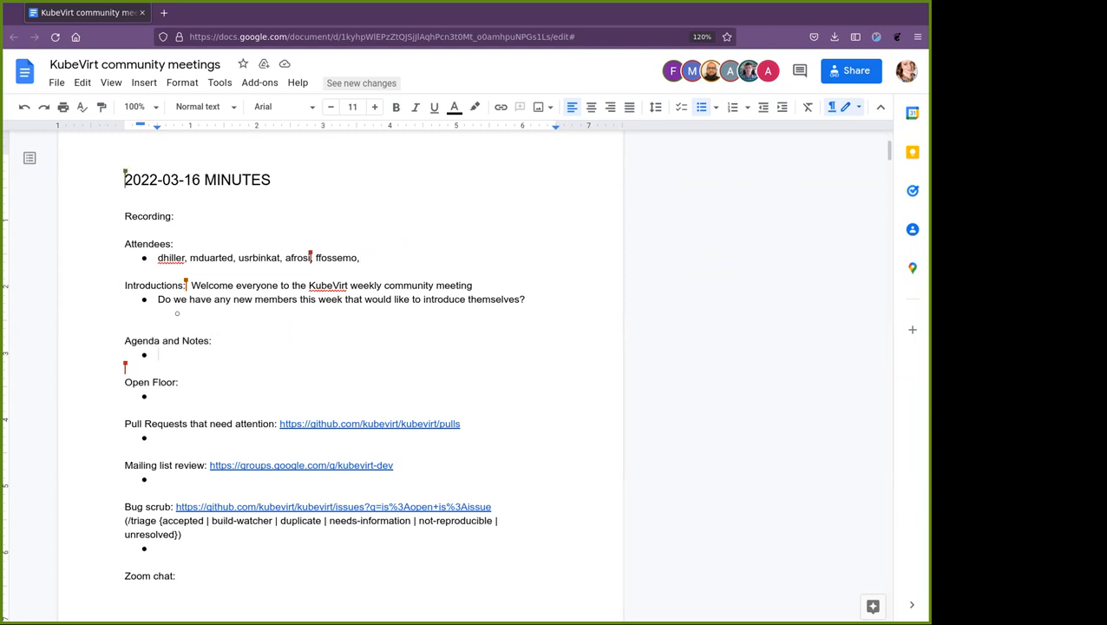
pyautogui.click(159, 354)
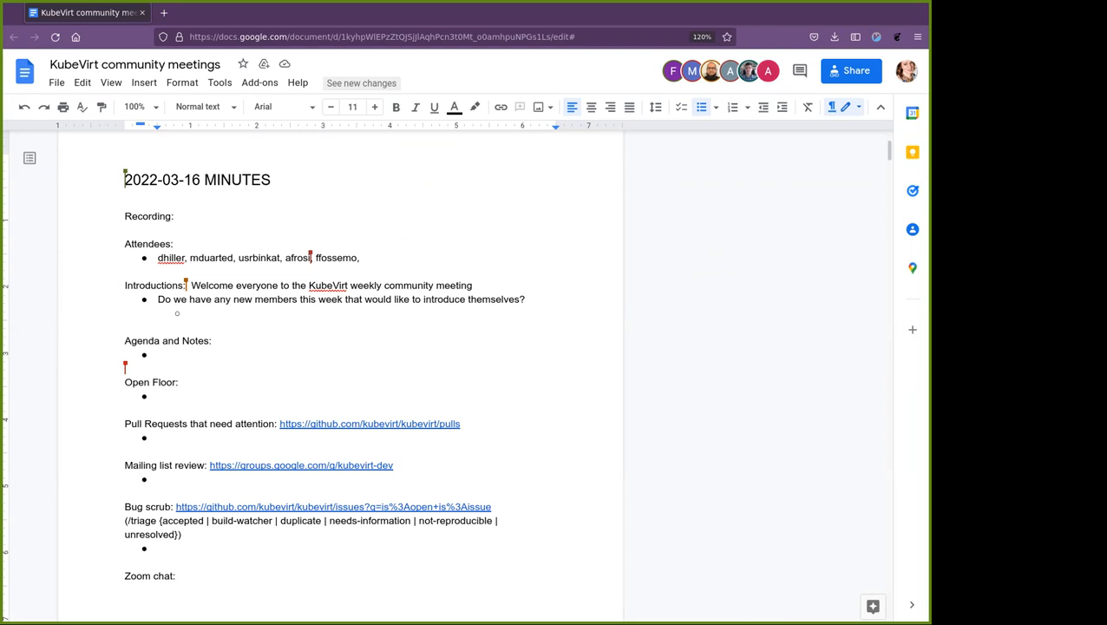
pyautogui.moveTo(614, 170)
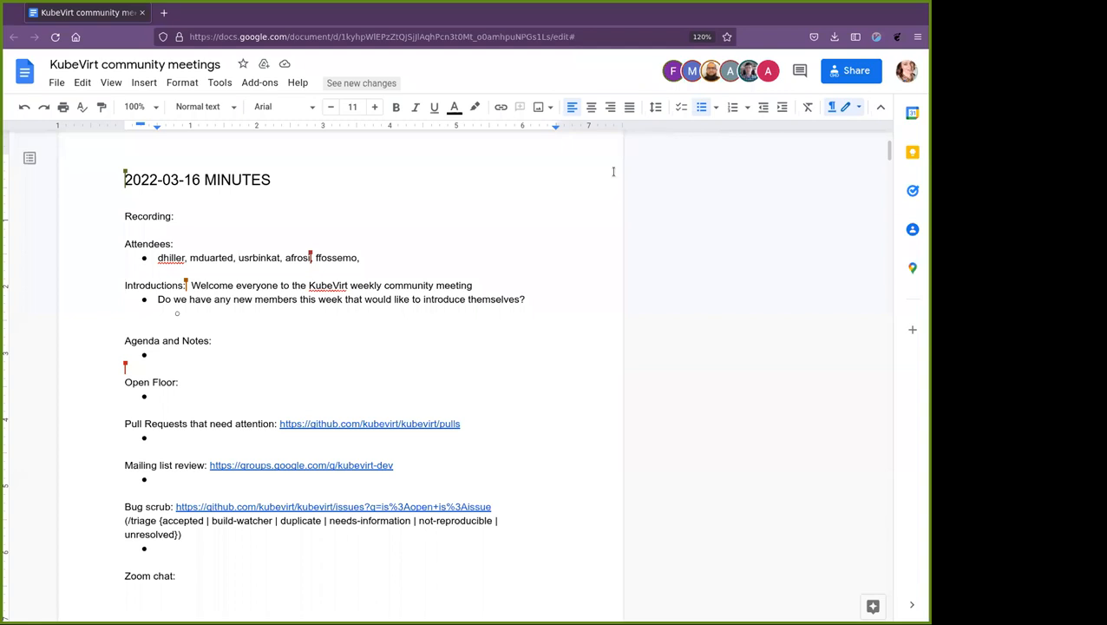
pyautogui.moveTo(495, 13)
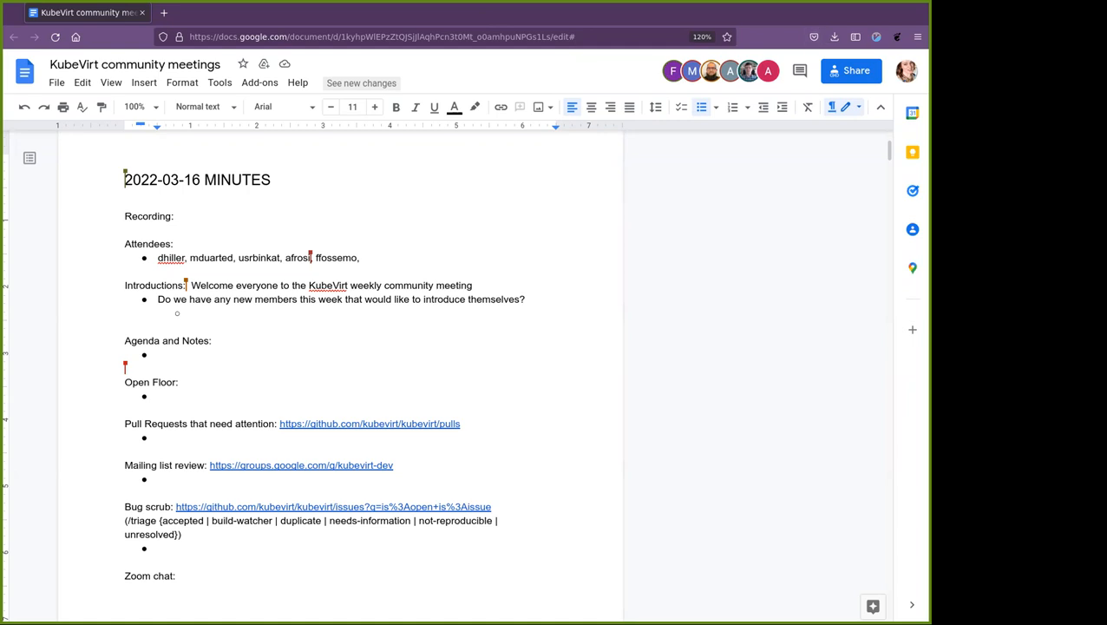
pyautogui.moveTo(98, 331)
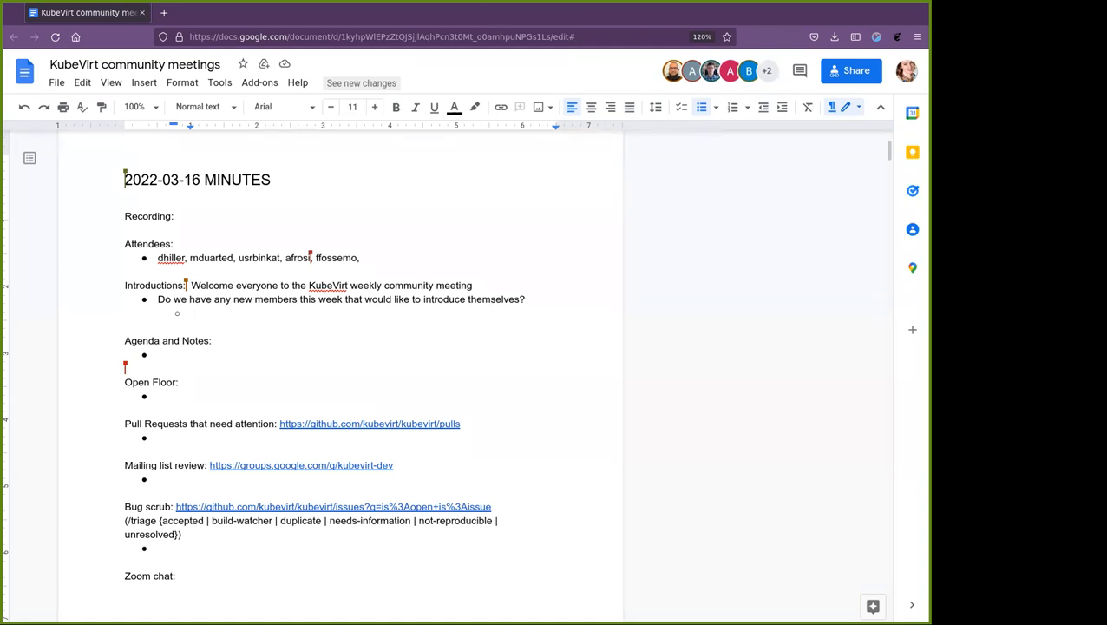
pyautogui.moveTo(828, 228)
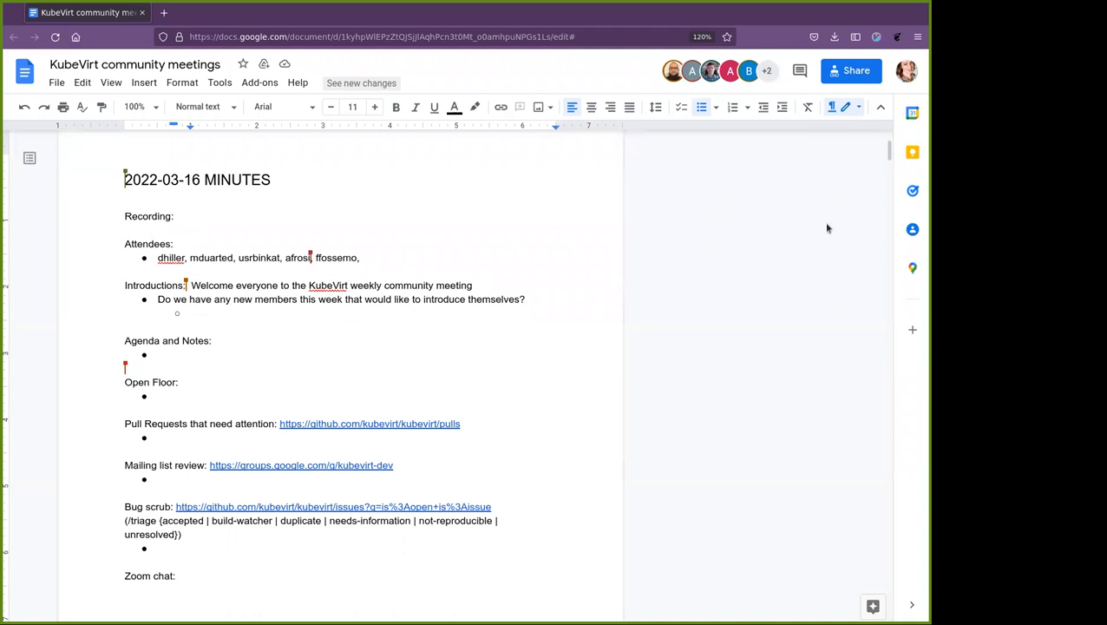
pyautogui.moveTo(371, 27)
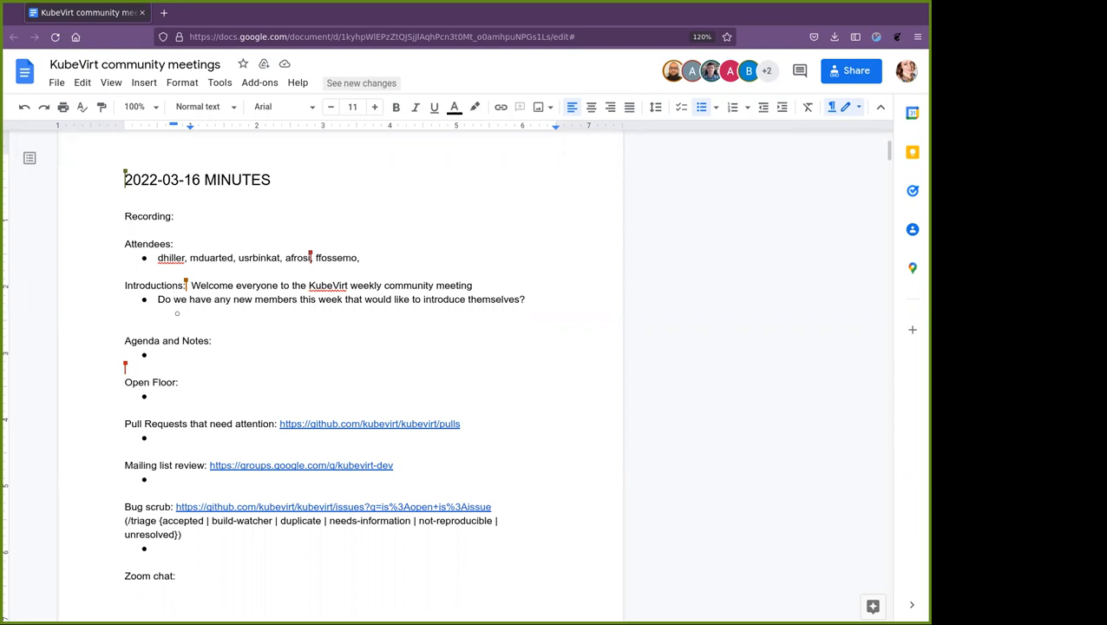
pyautogui.moveTo(218, 359)
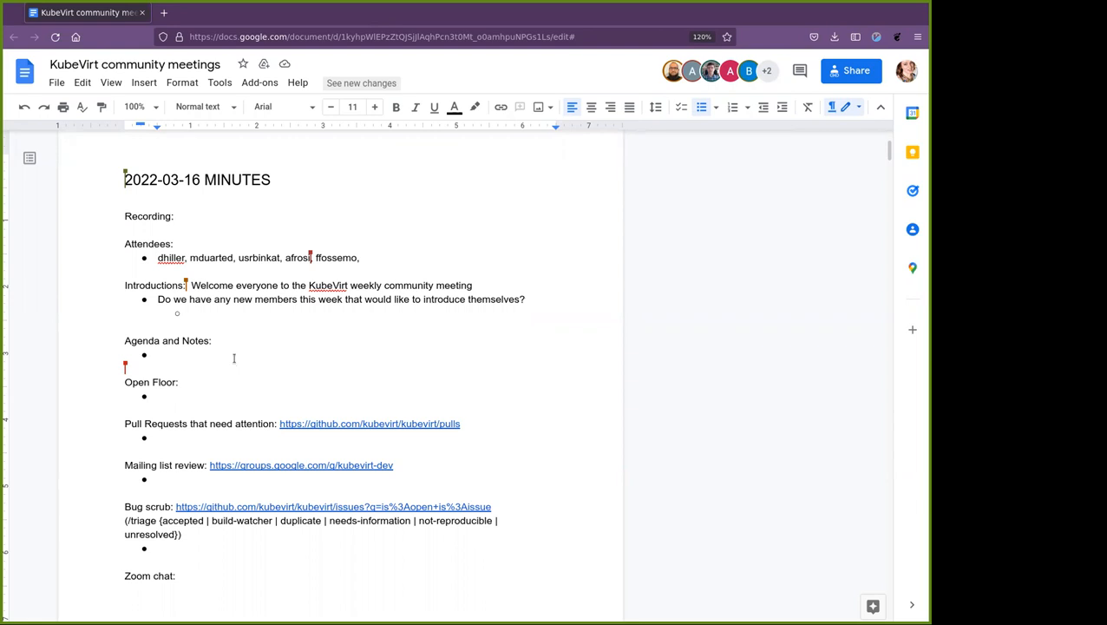
pyautogui.moveTo(233, 359)
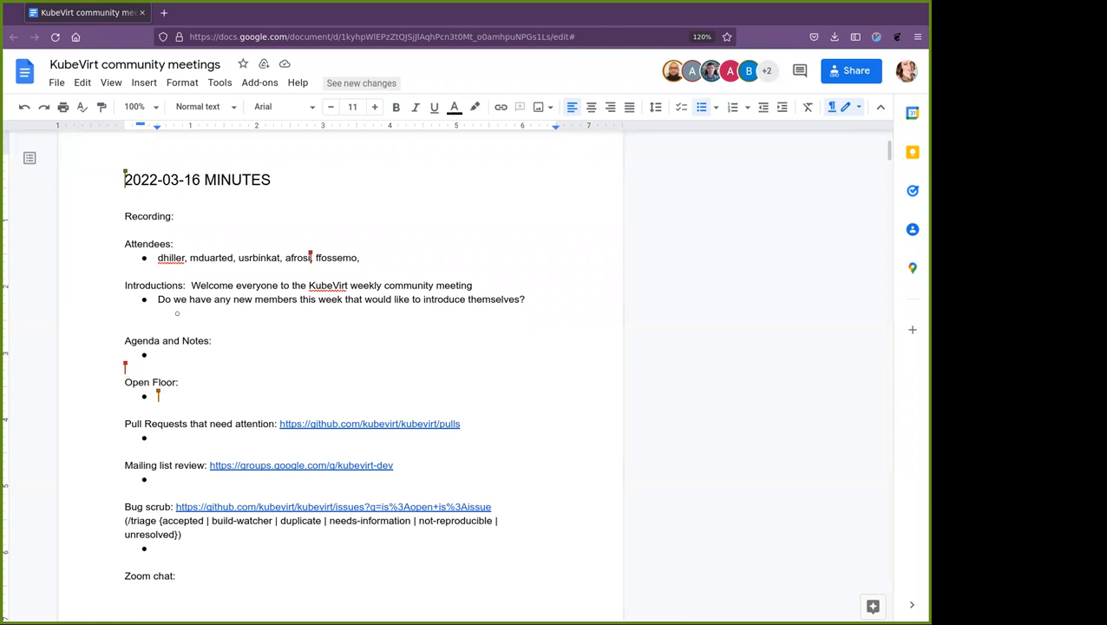
pyautogui.write('[dhiller')
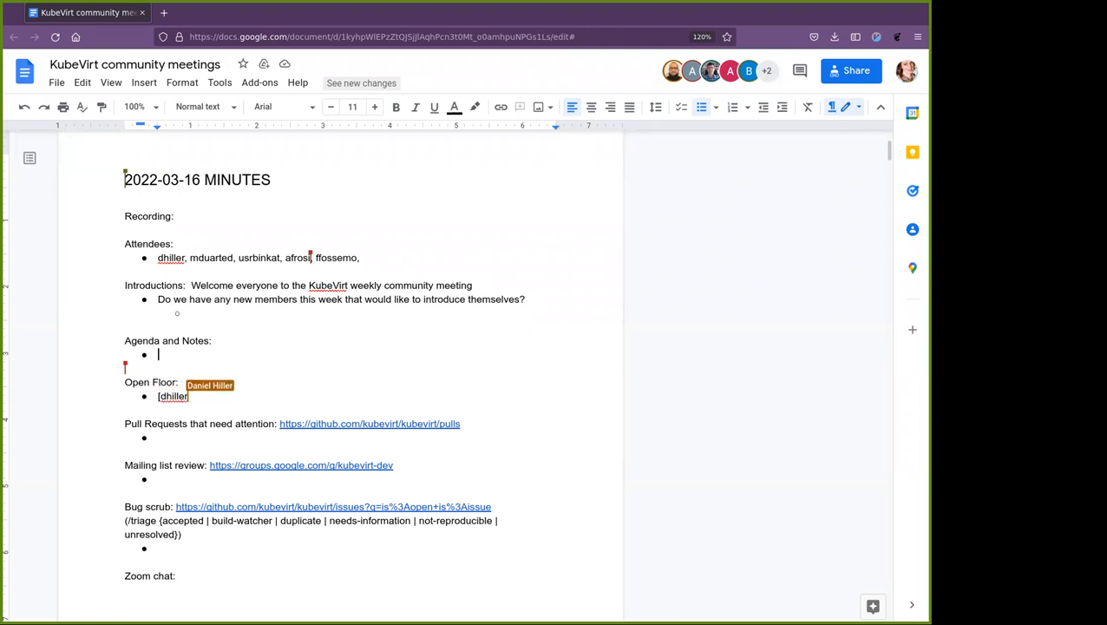
pyautogui.write('gopr')
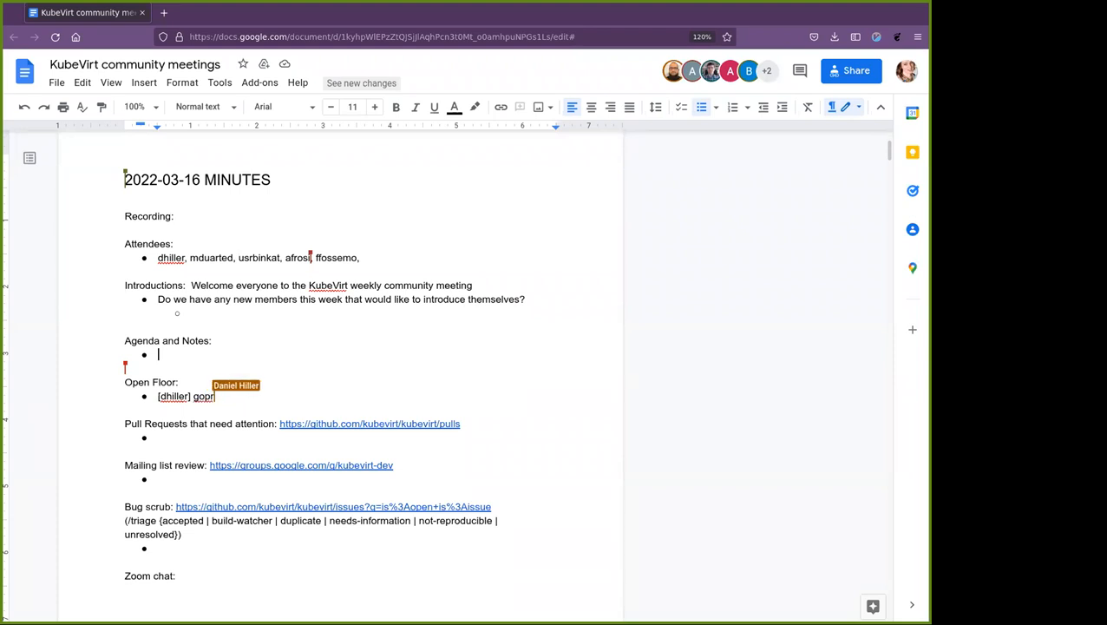
pyautogui.write('oxy.')
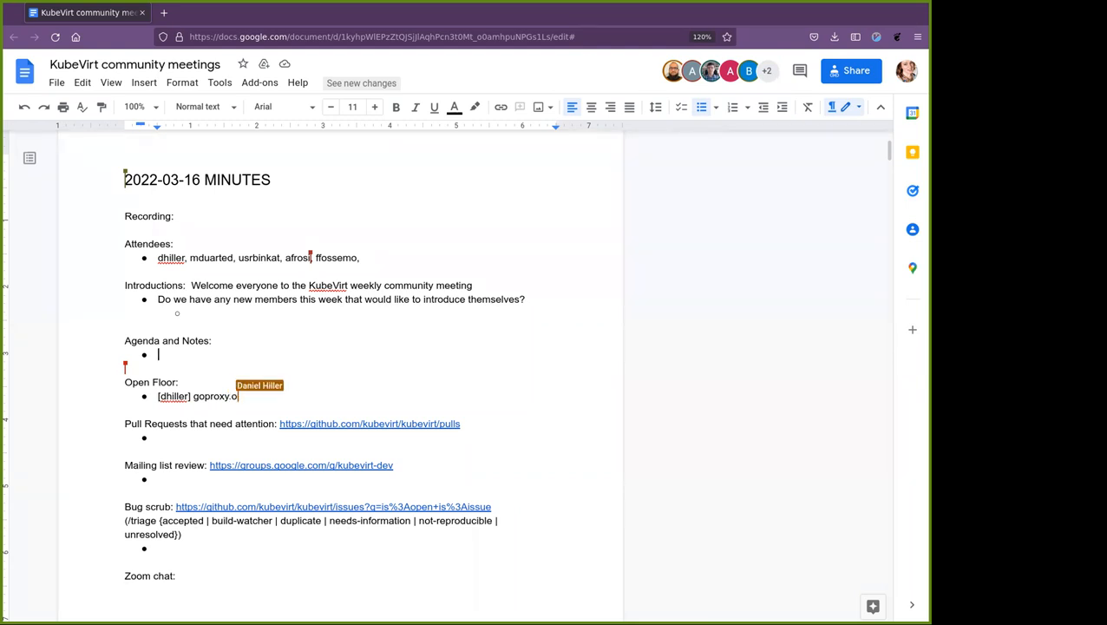
pyautogui.write('o o')
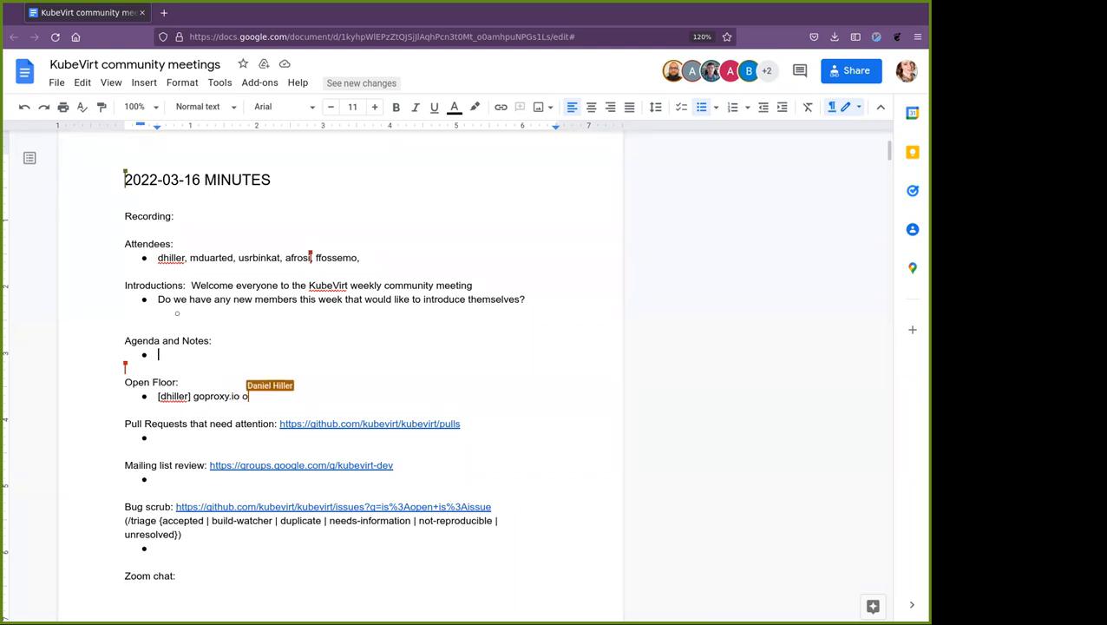
pyautogui.write('utage')
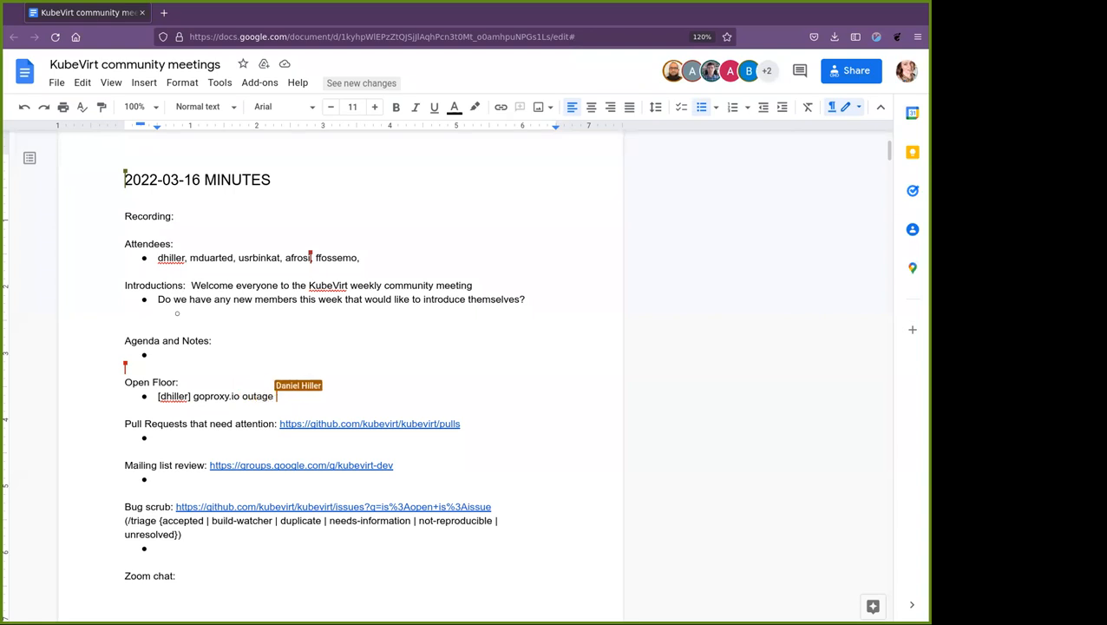
pyautogui.write('going o')
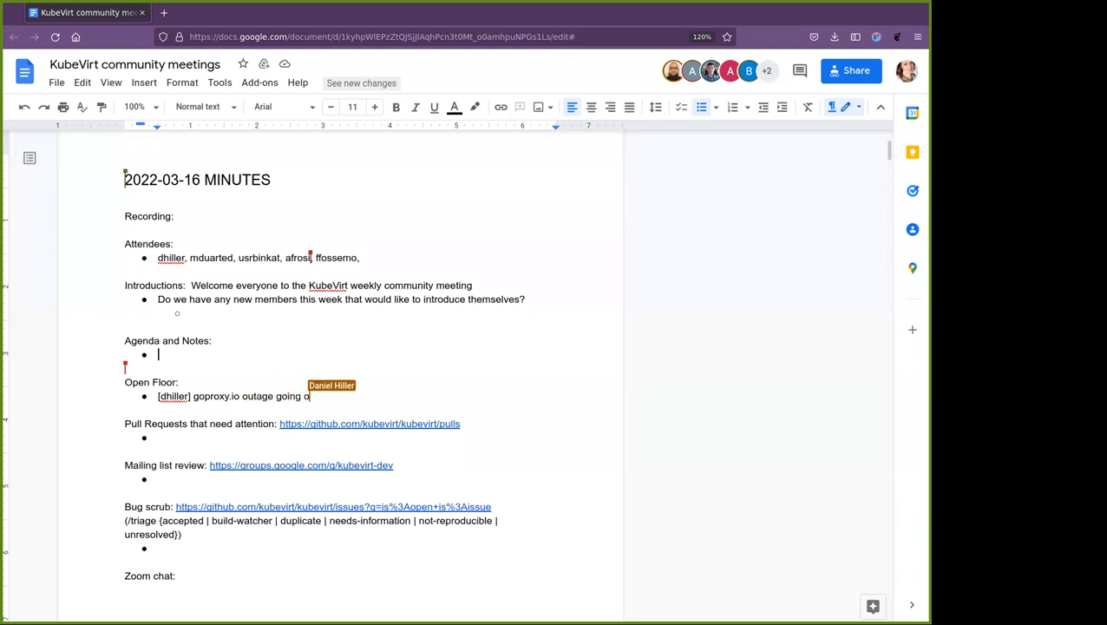
pyautogui.write('n, had to drop one of the')
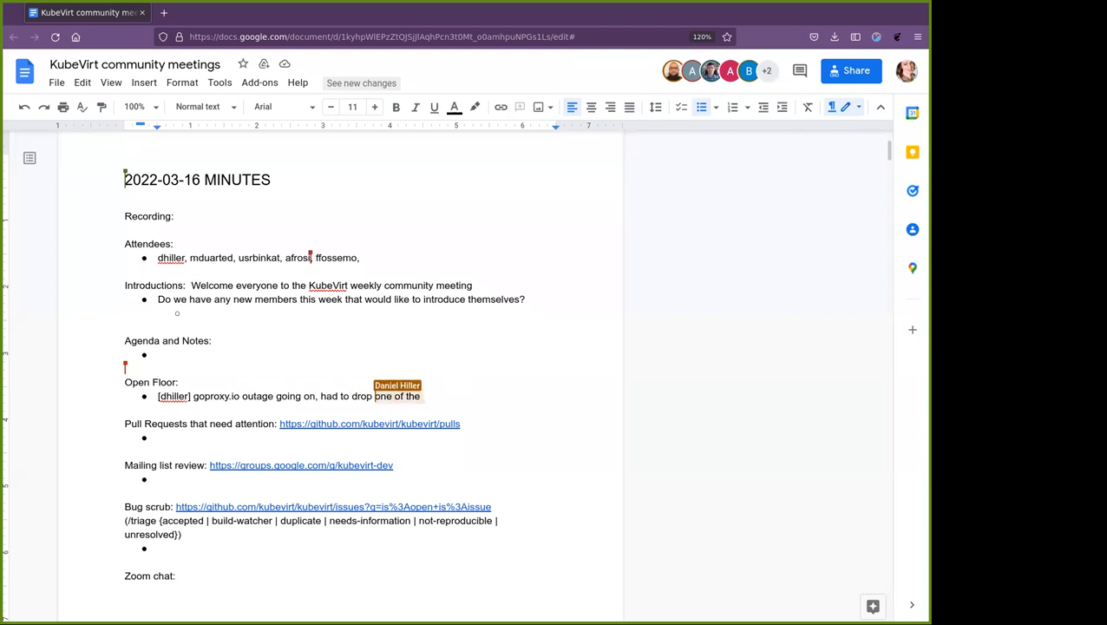
pyautogui.write('that mirror')
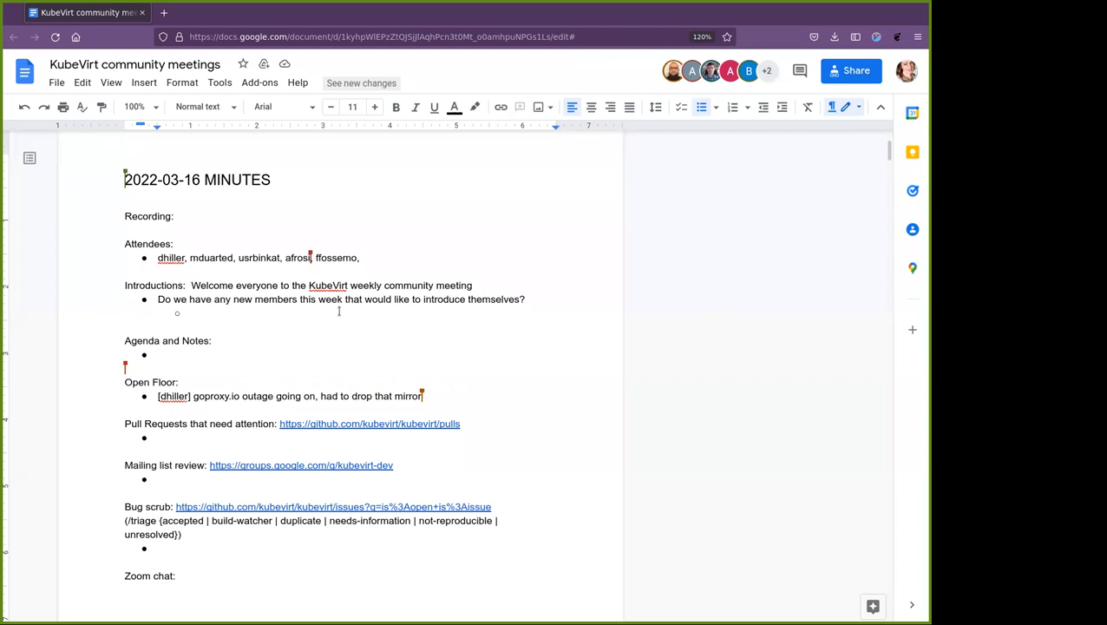
pyautogui.click(158, 354)
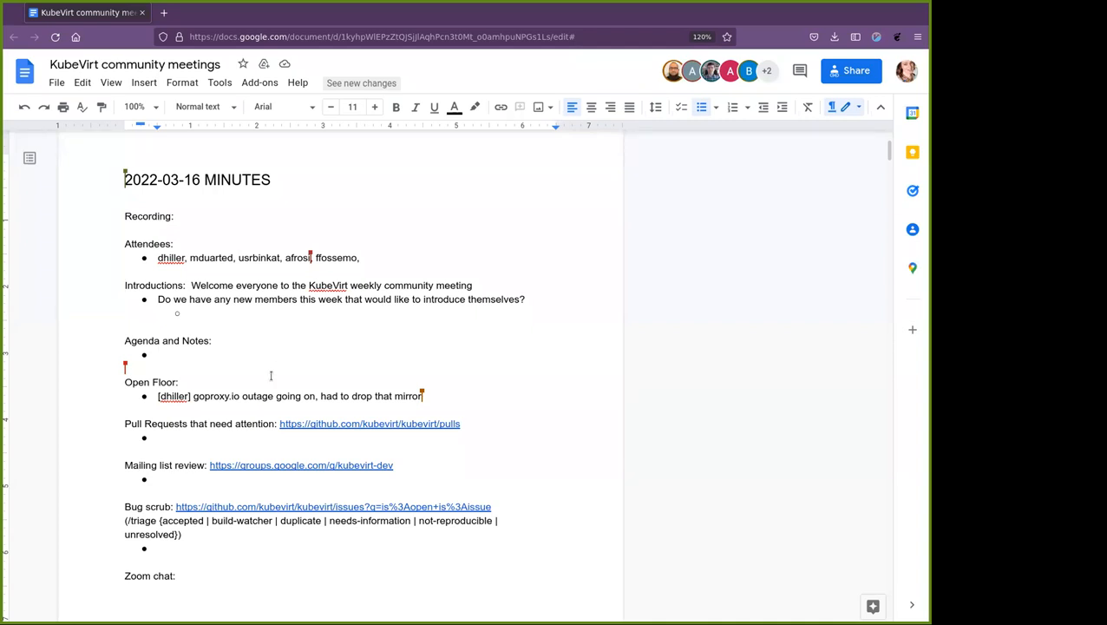
# Place the cursor in the empty Agenda and Notes bullet
pyautogui.click(159, 354)
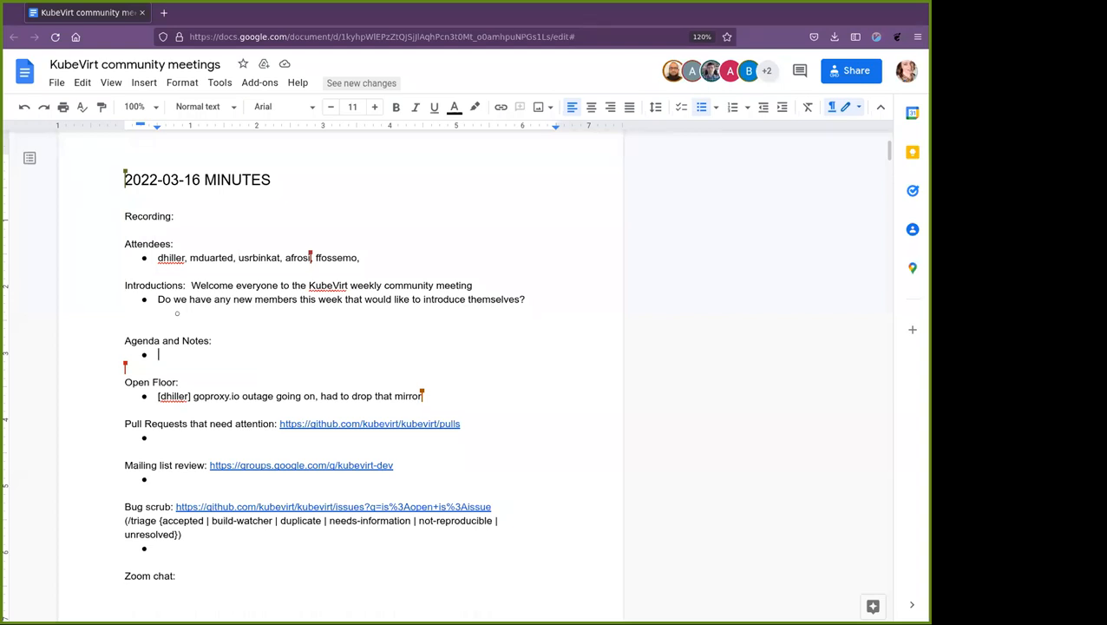
pyautogui.moveTo(517, 383)
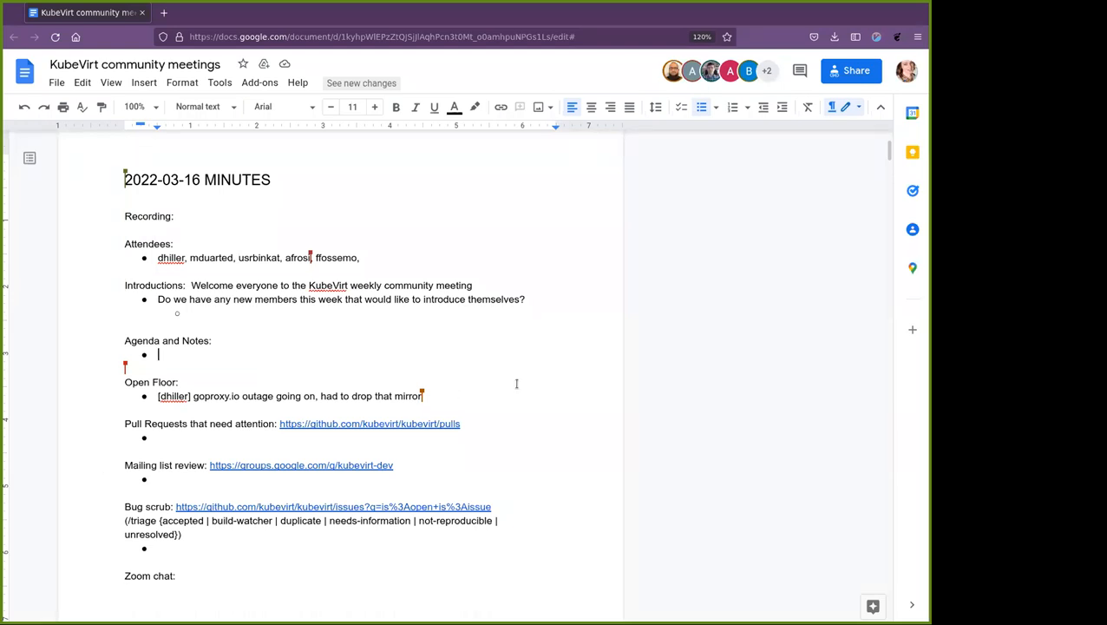
pyautogui.moveTo(449, 377)
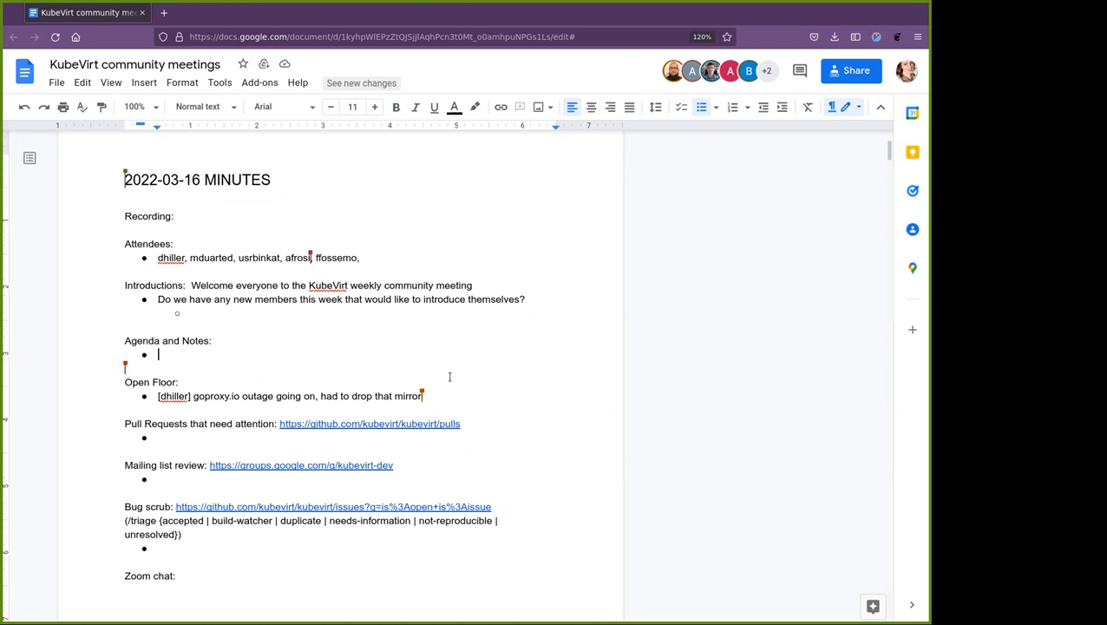
pyautogui.moveTo(242, 316)
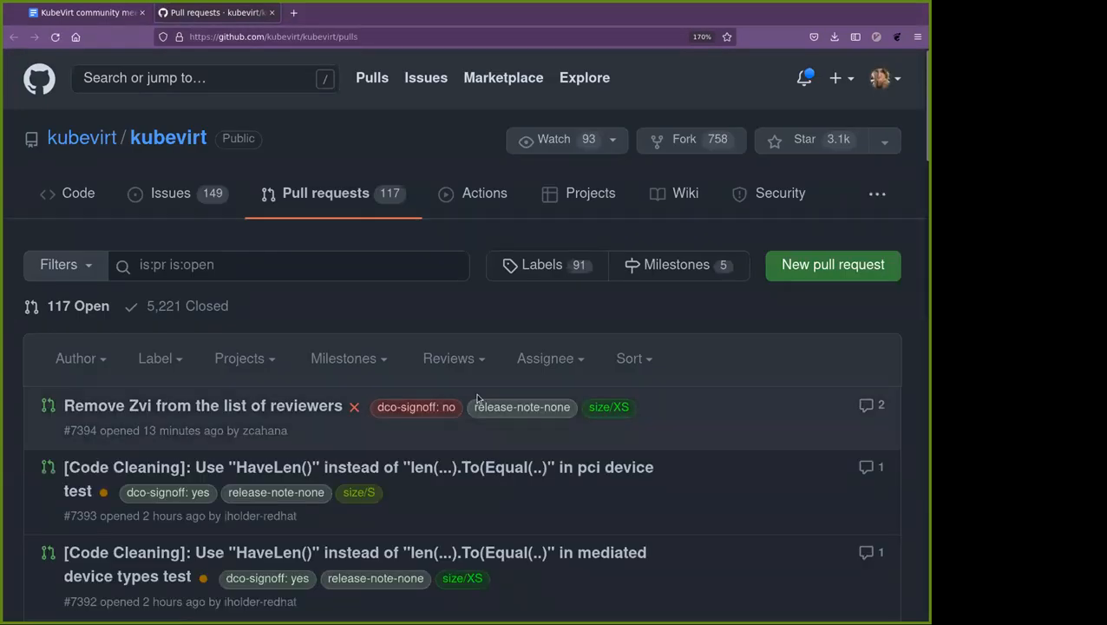
# Scroll KubeVirt's open pull requests list to reach the Code Cleaning PRs
pyautogui.scroll(-3)
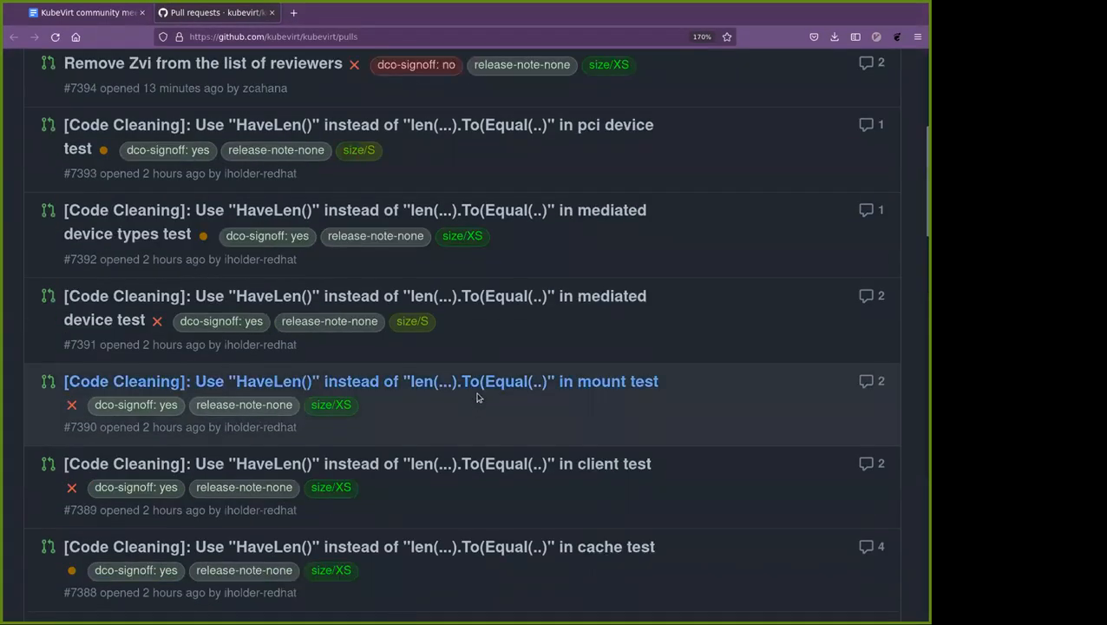
pyautogui.moveTo(749, 546)
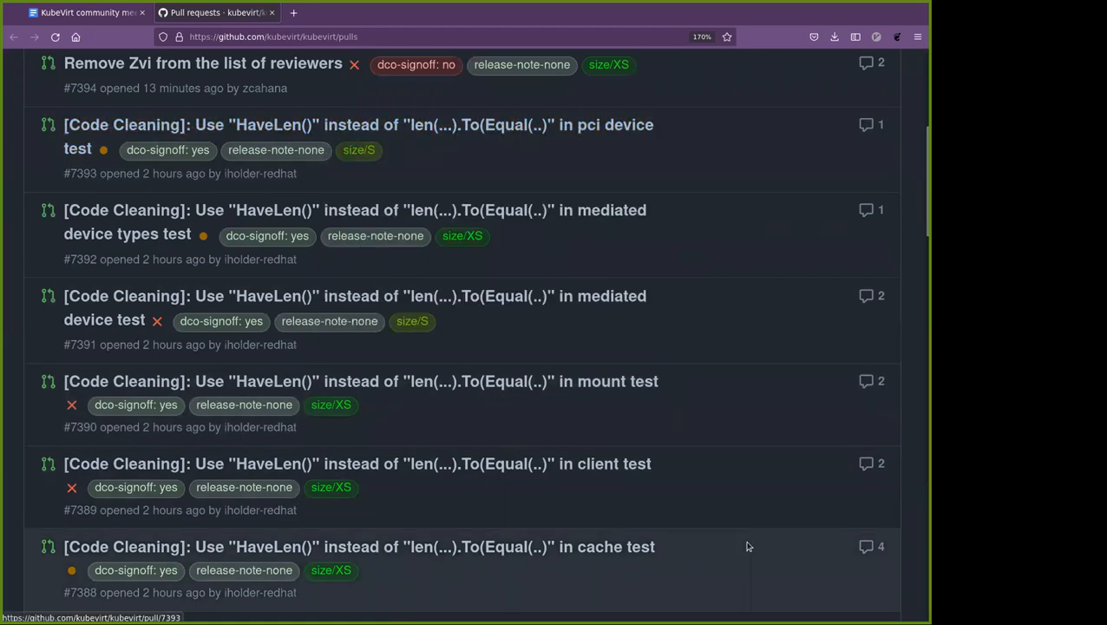
pyautogui.moveTo(320, 124)
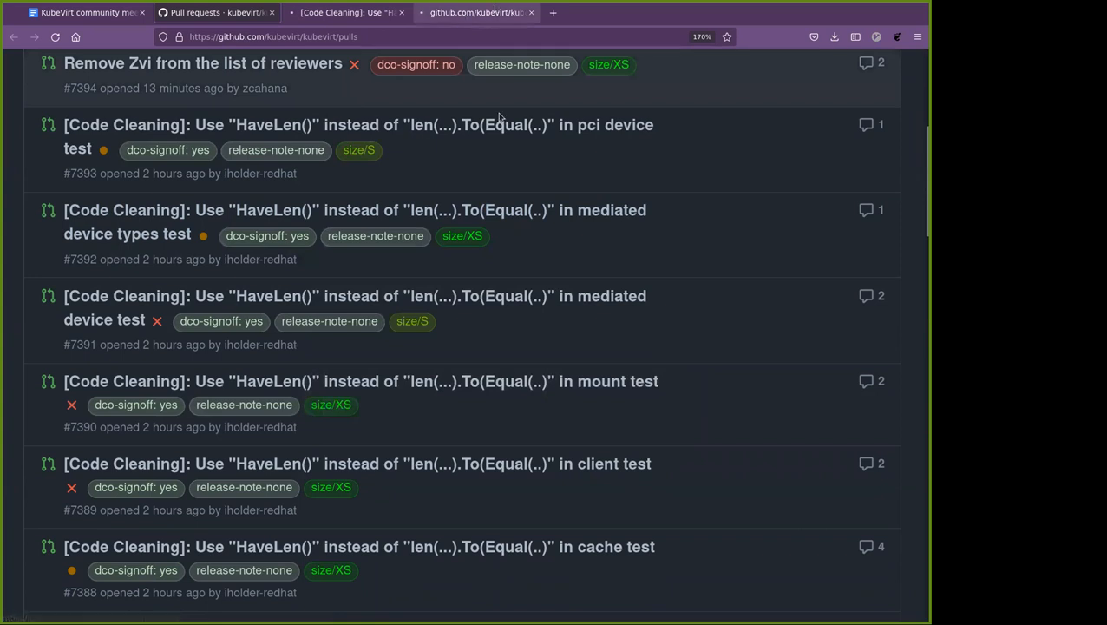
pyautogui.scroll(-3)
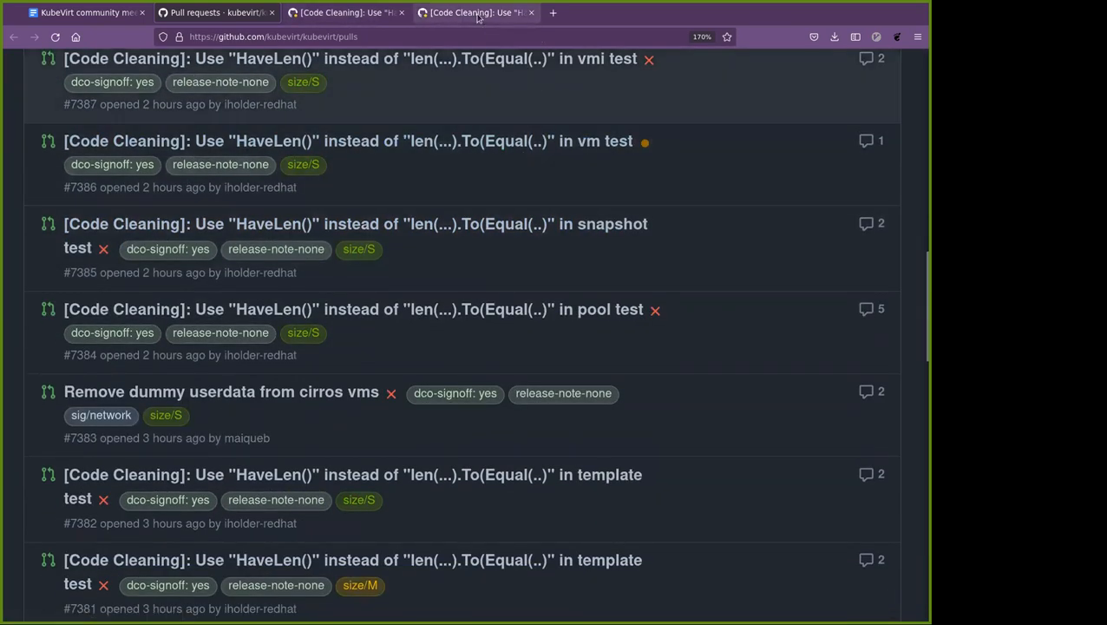
# Read through pull request #7392 and then #7393 before returning to the minutes
pyautogui.click(476, 13)
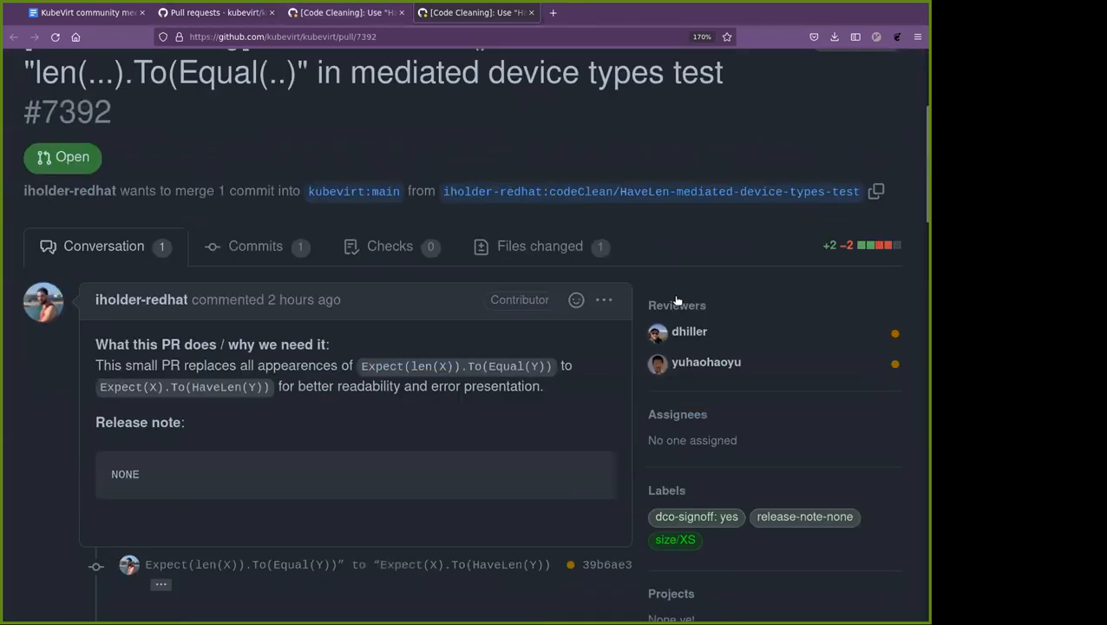
pyautogui.scroll(-3)
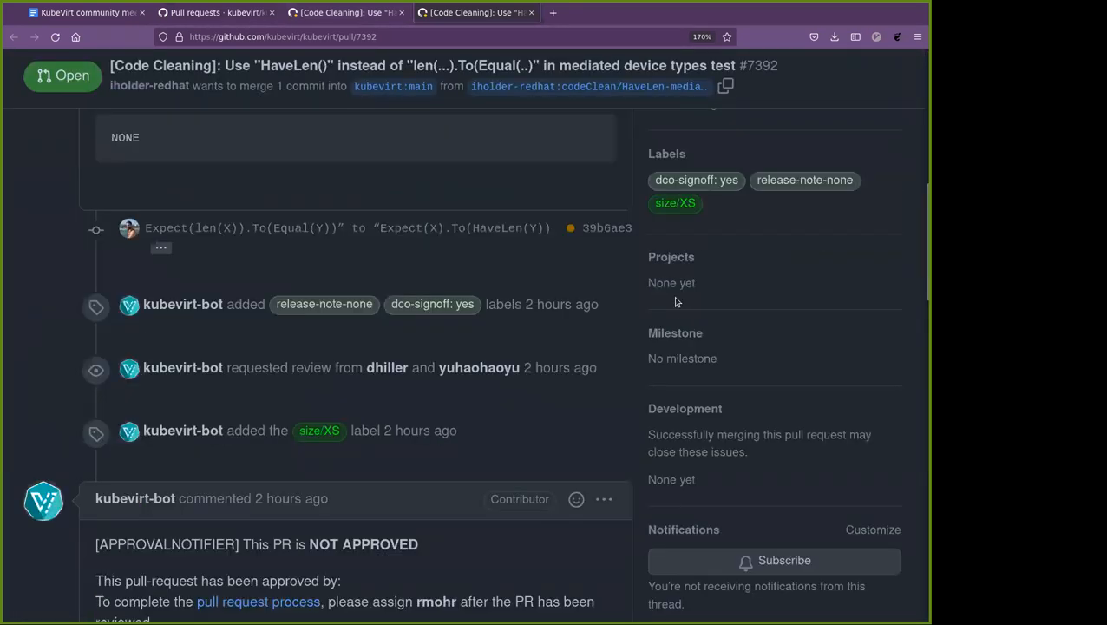
pyautogui.scroll(3)
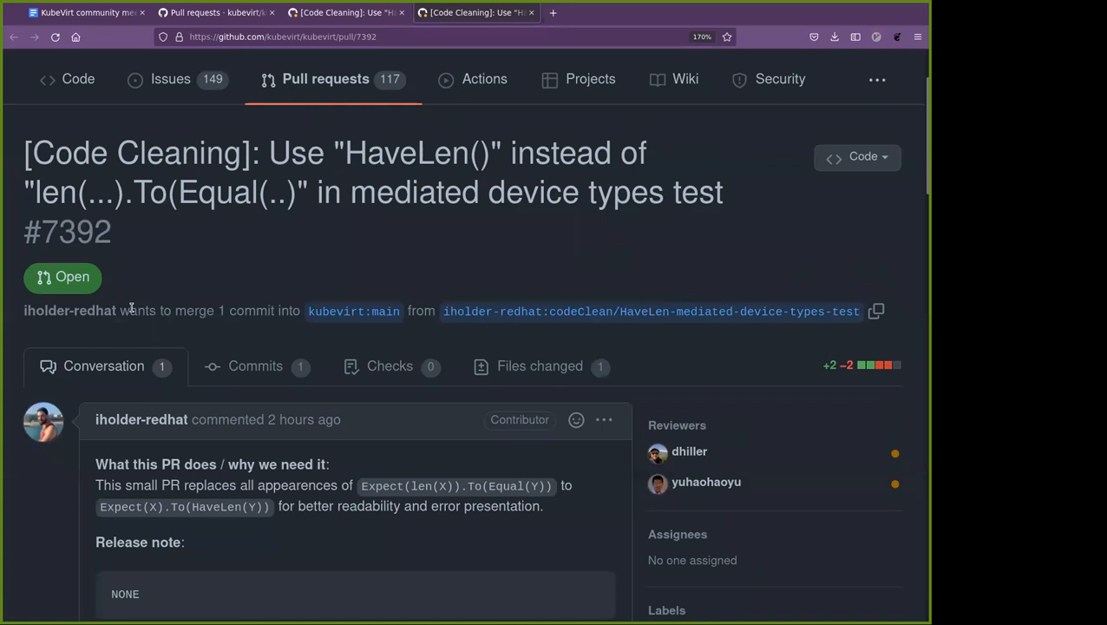
pyautogui.moveTo(104, 234)
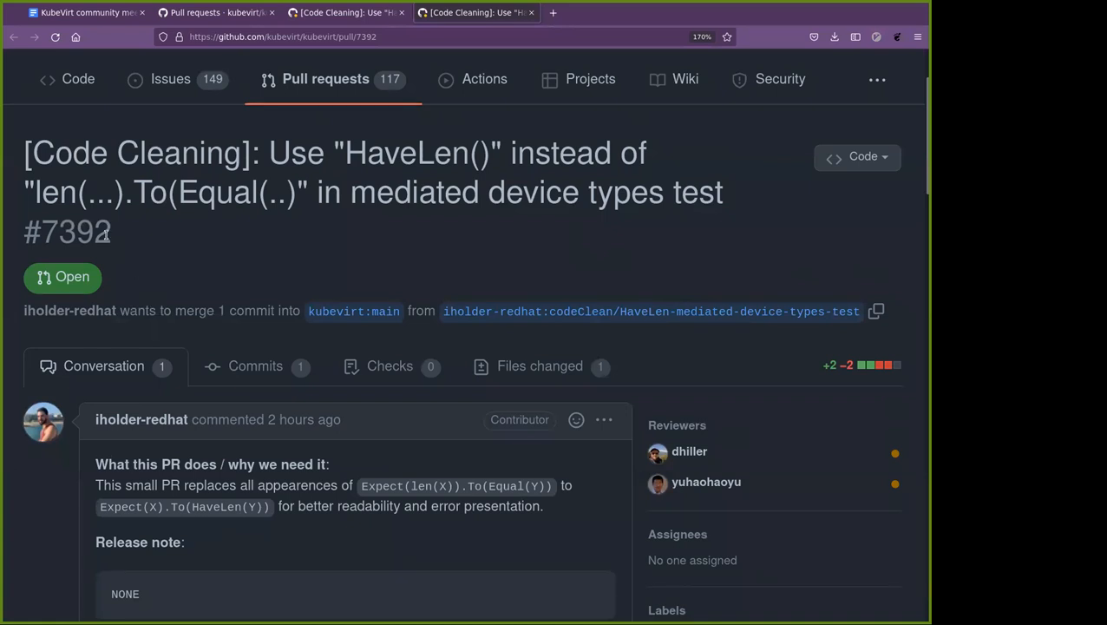
pyautogui.scroll(-3)
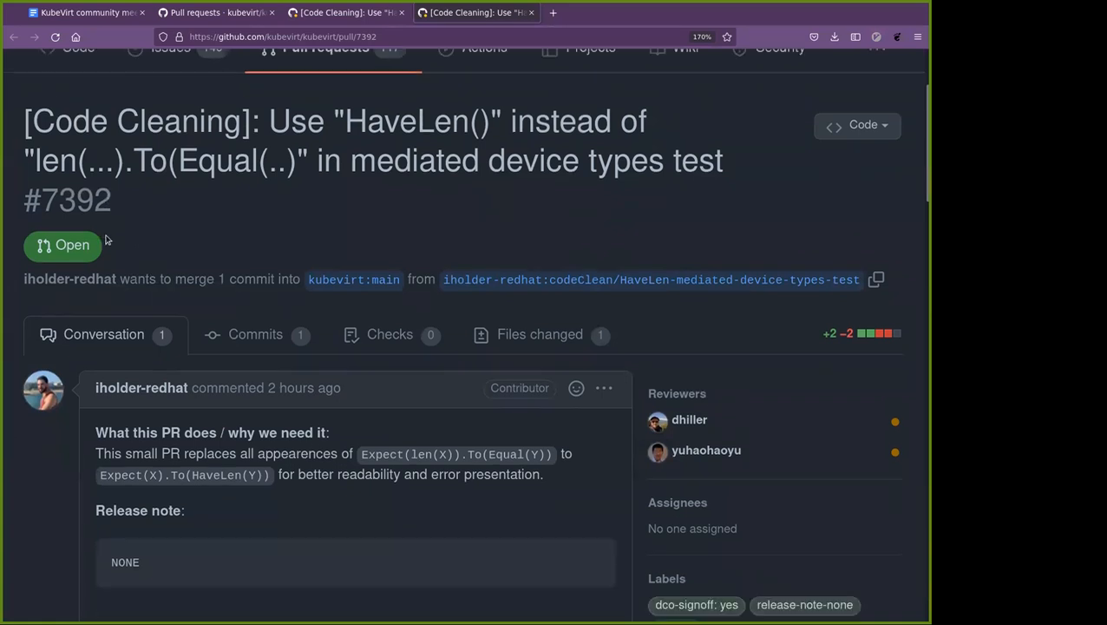
pyautogui.scroll(-3)
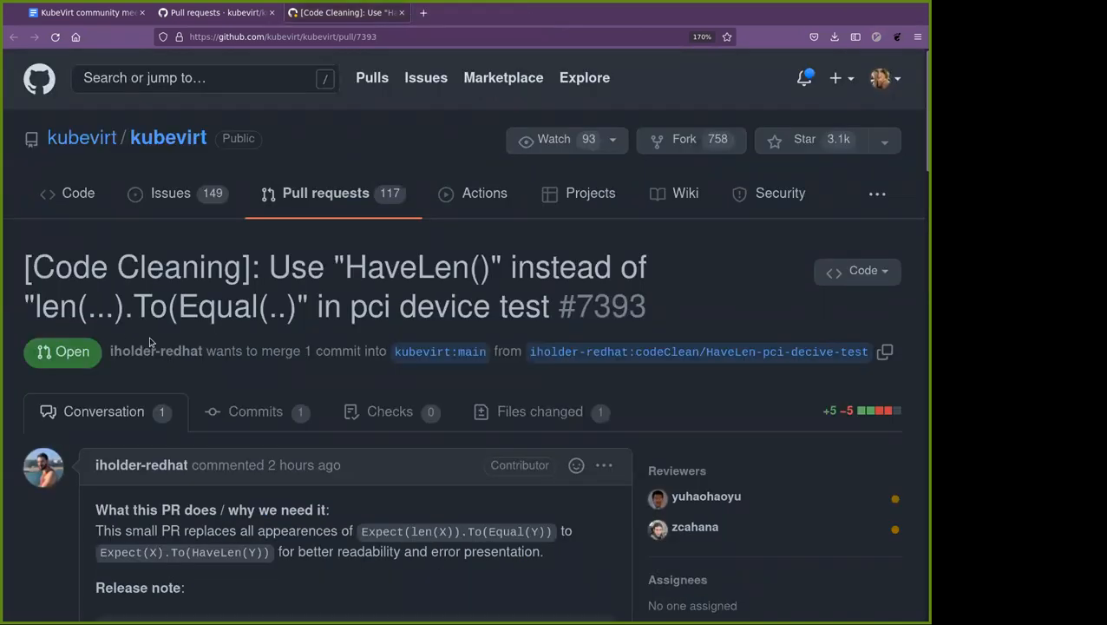
pyautogui.scroll(-3)
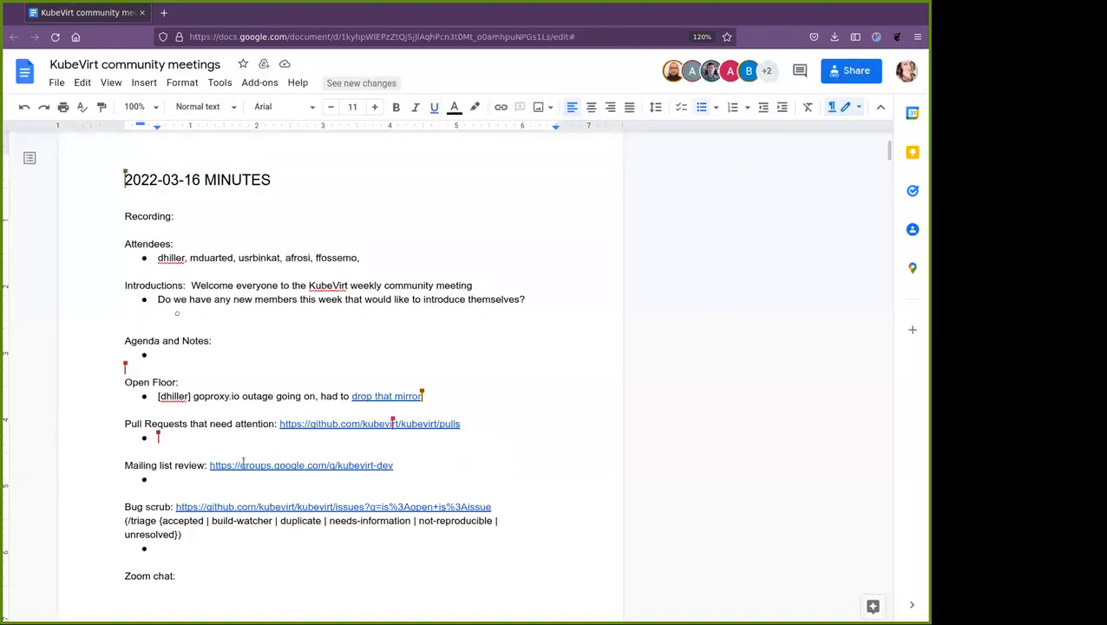
# Follow the groups.google.com link to the kubevirt-dev group in a new tab
pyautogui.click(301, 464)
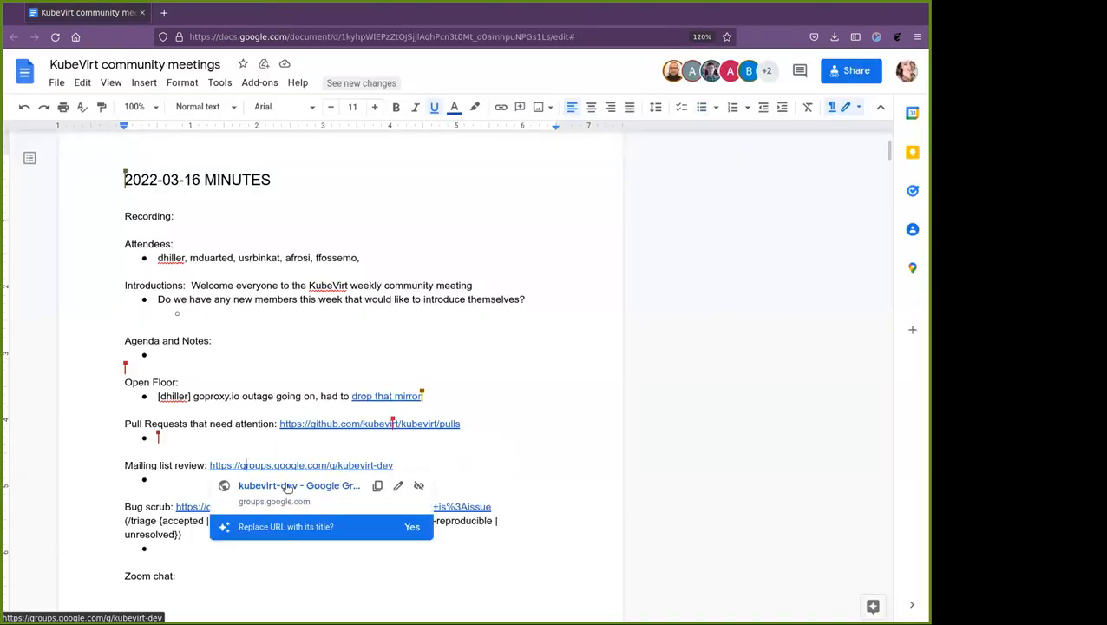
pyautogui.click(298, 485)
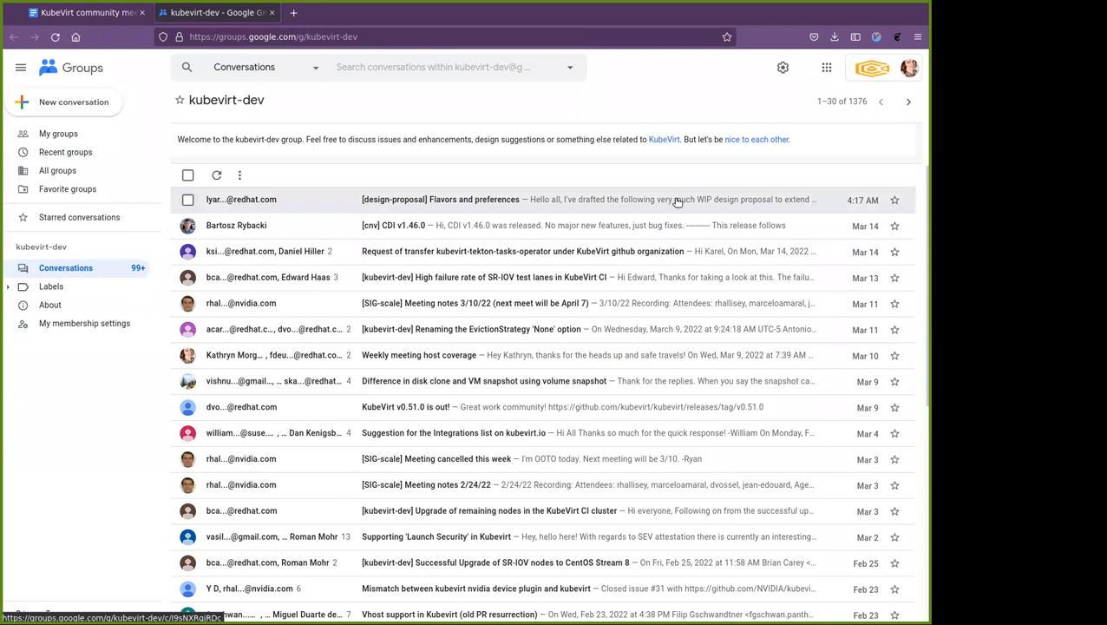
# Read the Flavors and preferences design-proposal thread, then bring up the bug-scrub open issues list
pyautogui.click(441, 199)
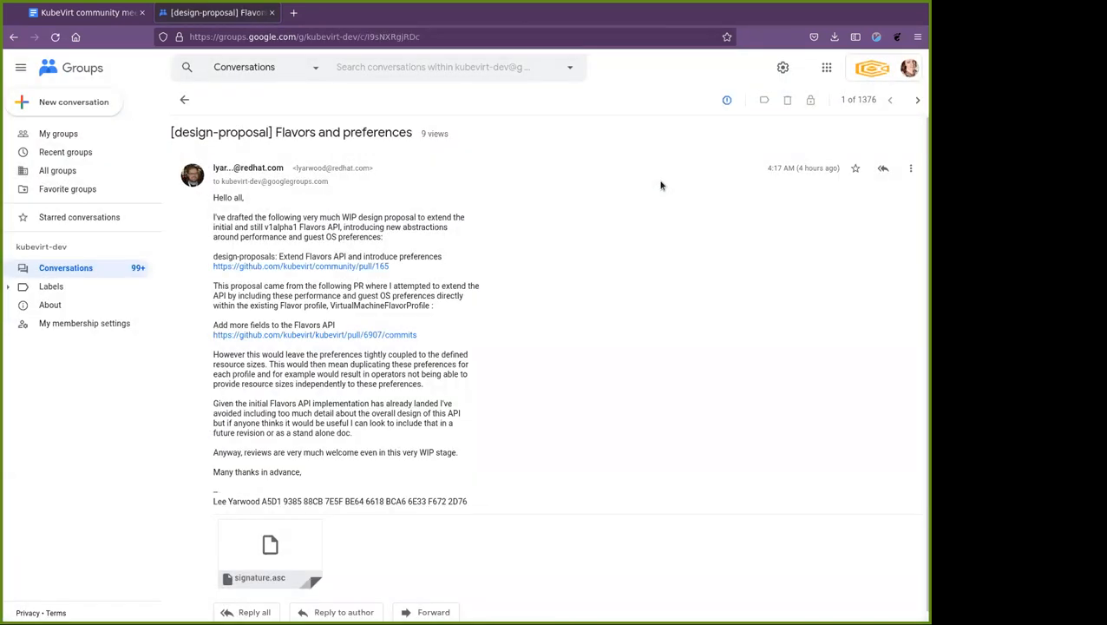
pyautogui.moveTo(610, 313)
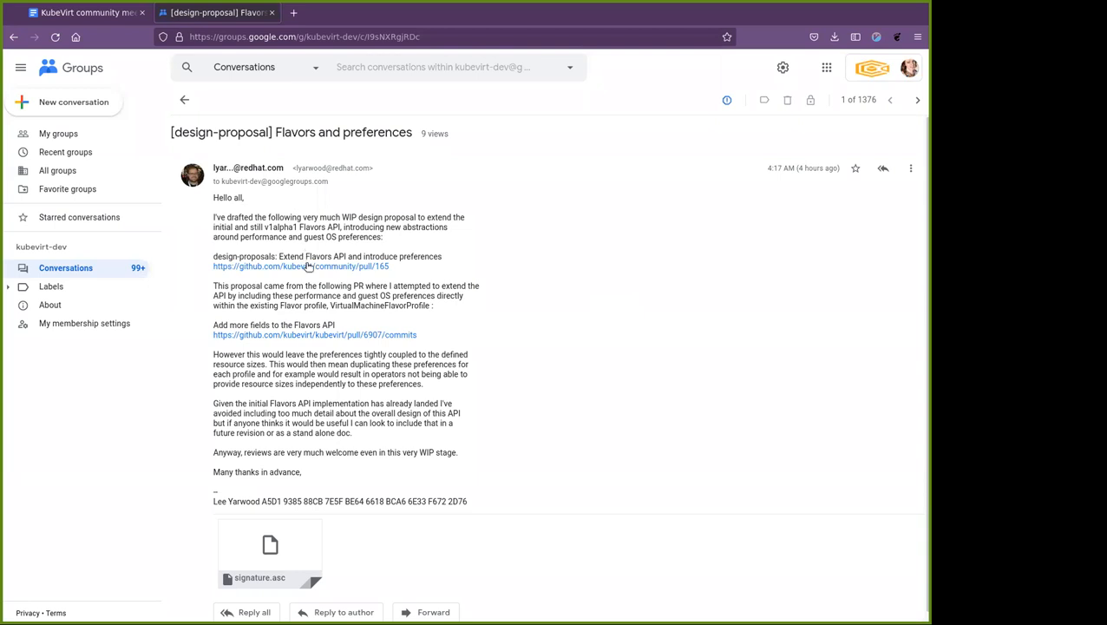
pyautogui.scroll(3)
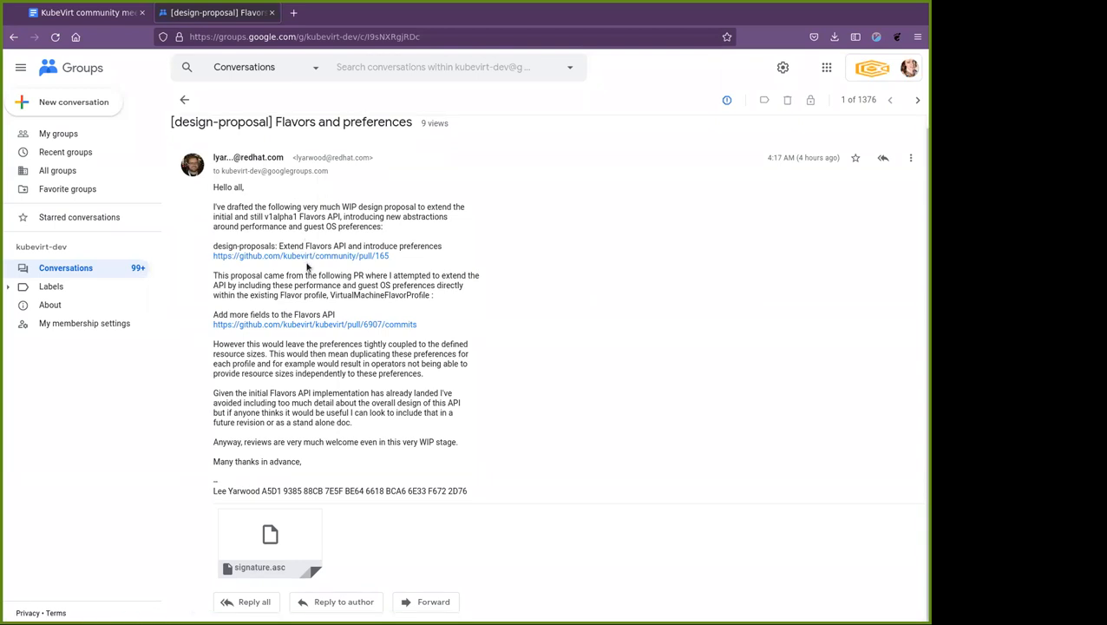
pyautogui.moveTo(184, 99)
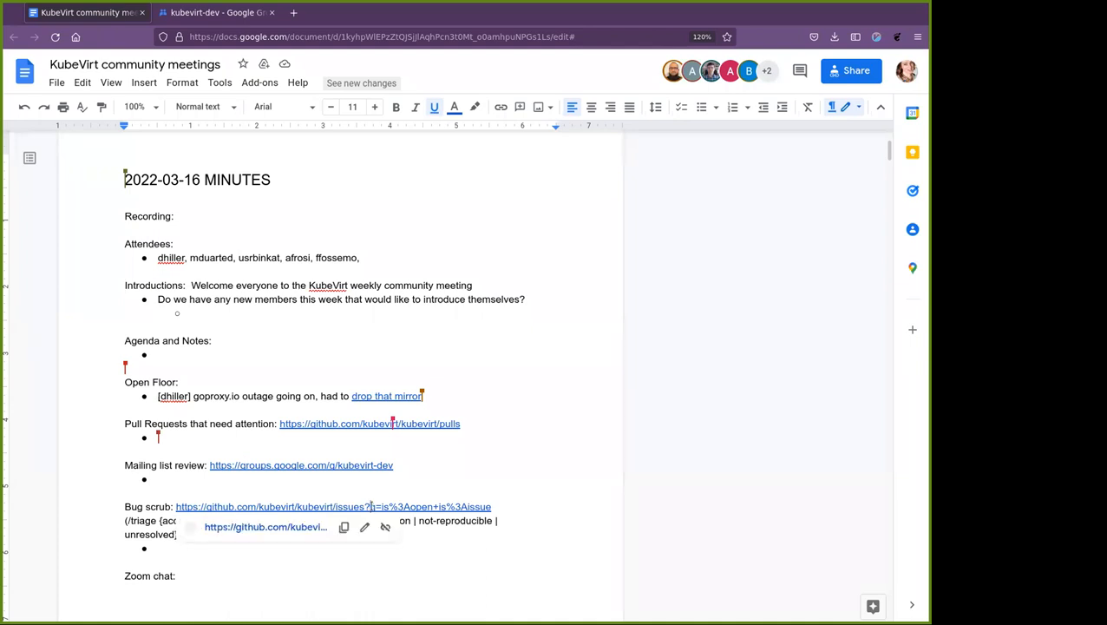
pyautogui.click(332, 506)
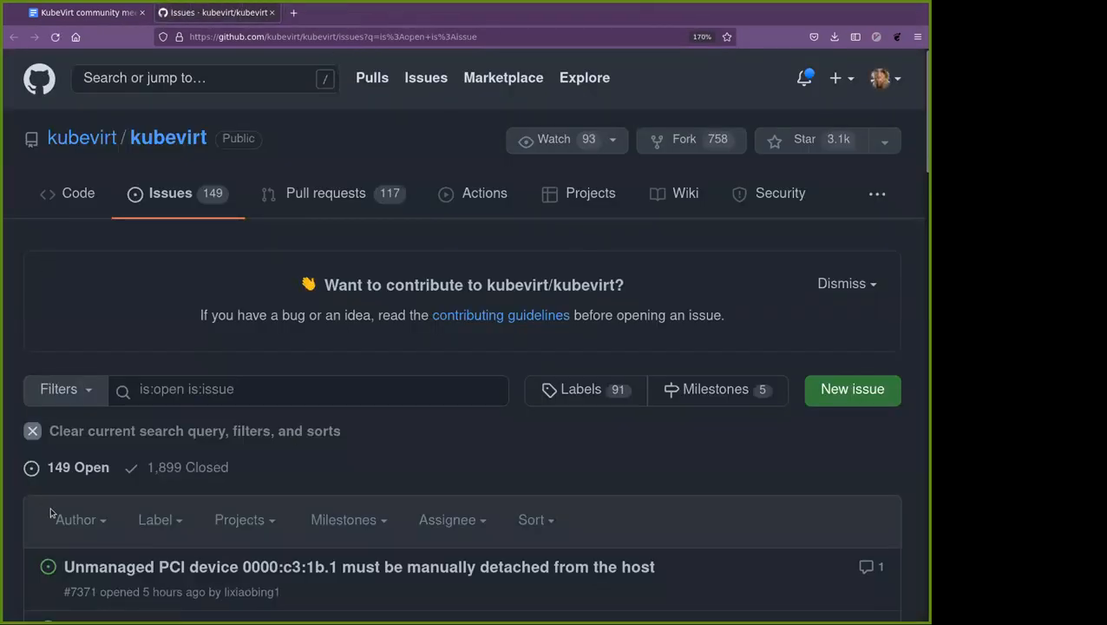
# Read through issue #7371 on the unmanaged PCI device, then return to the 149 open issues list
pyautogui.scroll(-3)
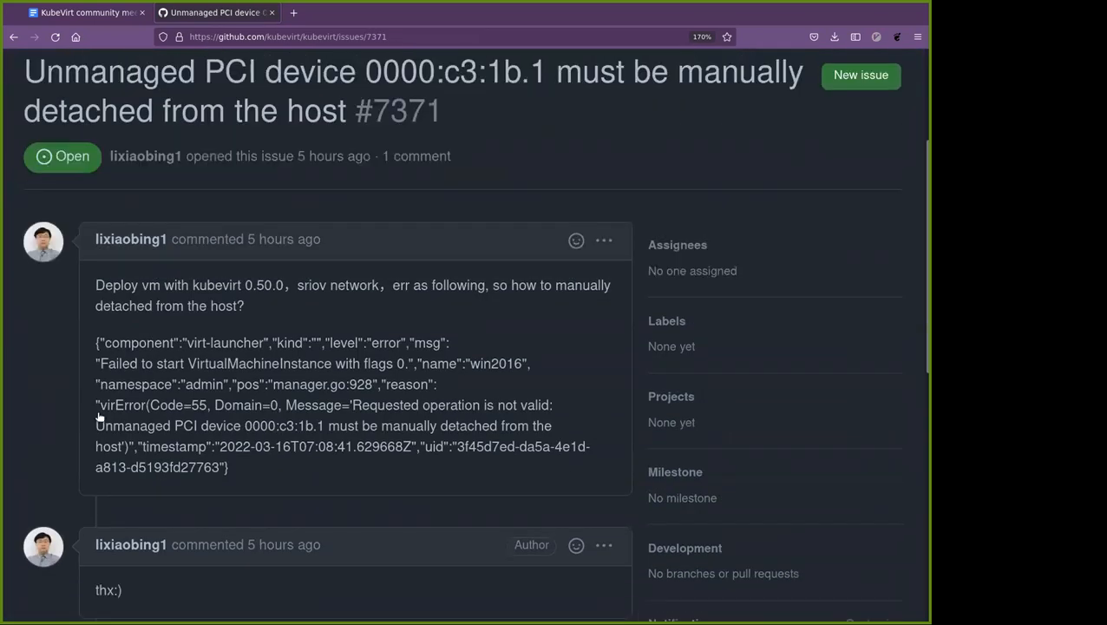
pyautogui.scroll(-3)
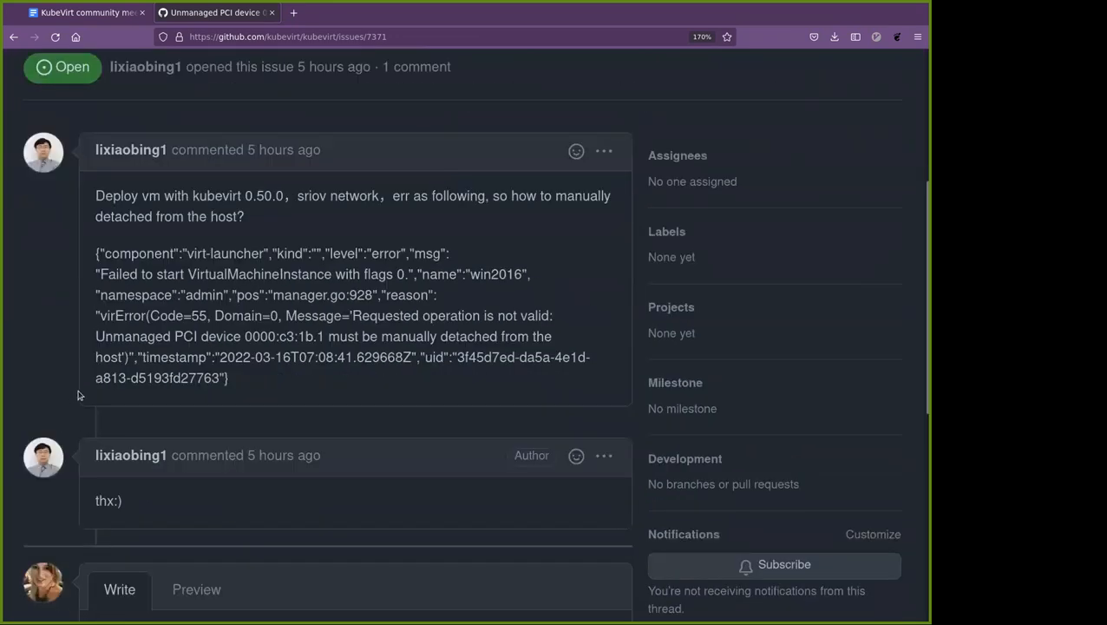
pyautogui.moveTo(61, 286)
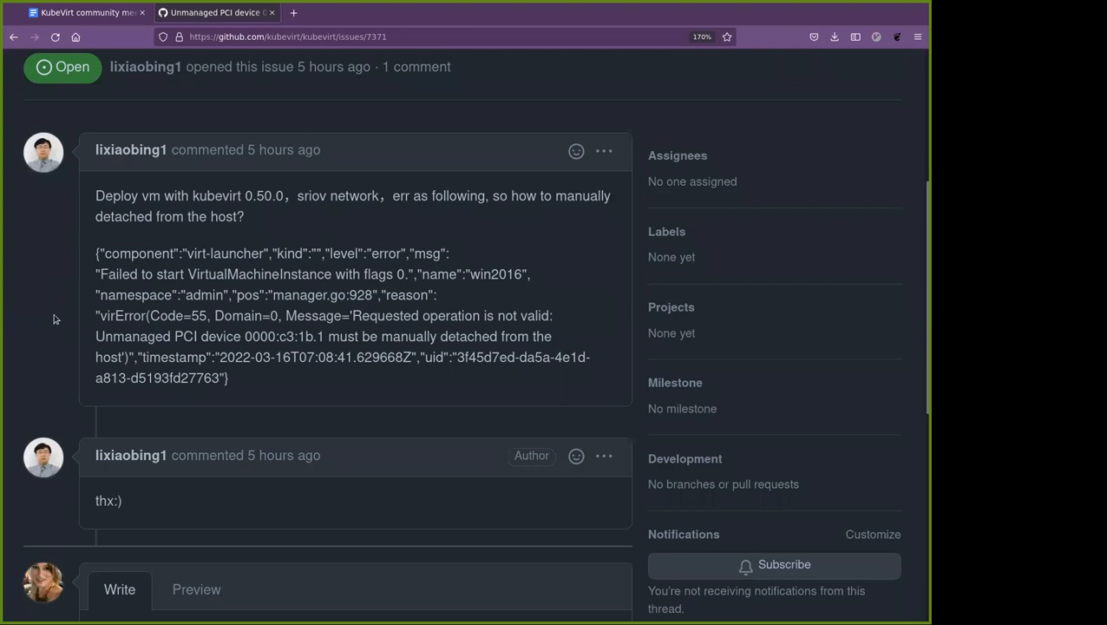
pyautogui.scroll(-3)
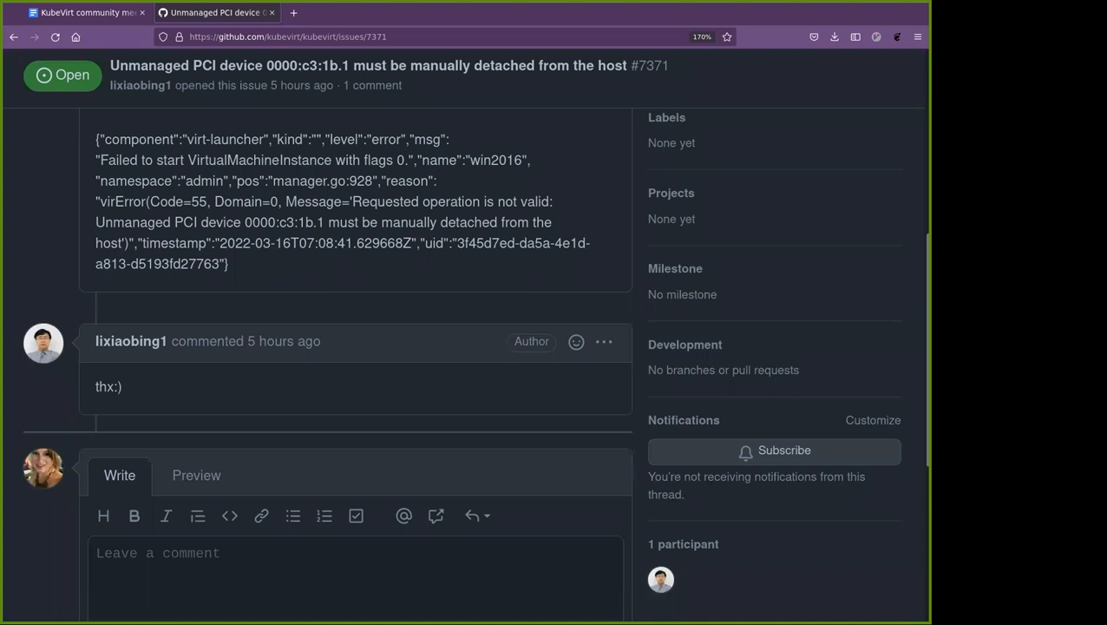
pyautogui.moveTo(313, 391)
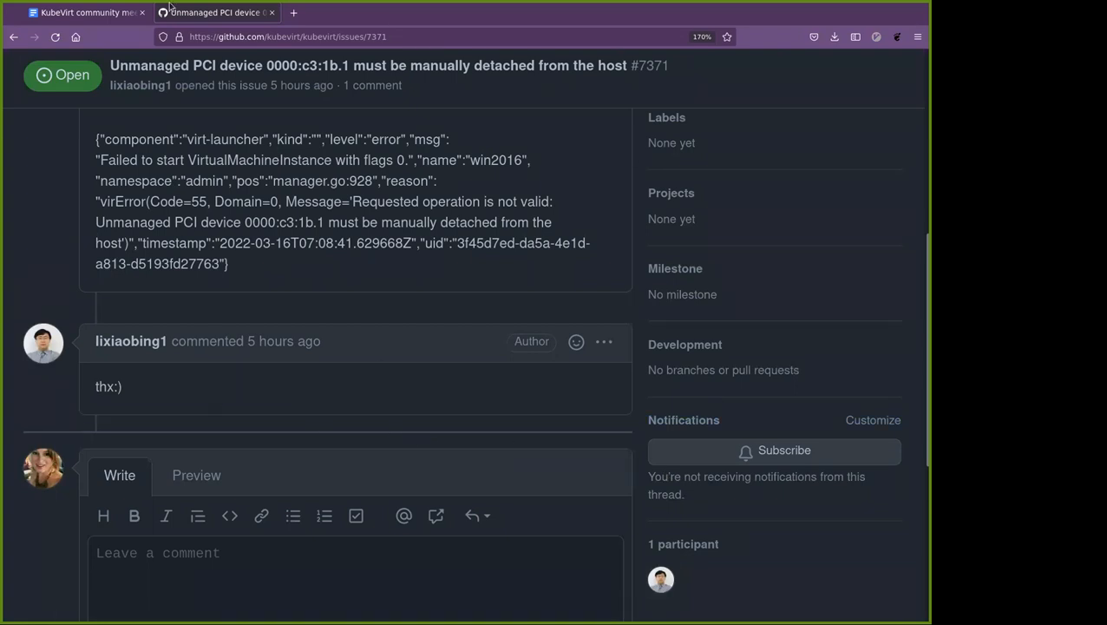
pyautogui.scroll(3)
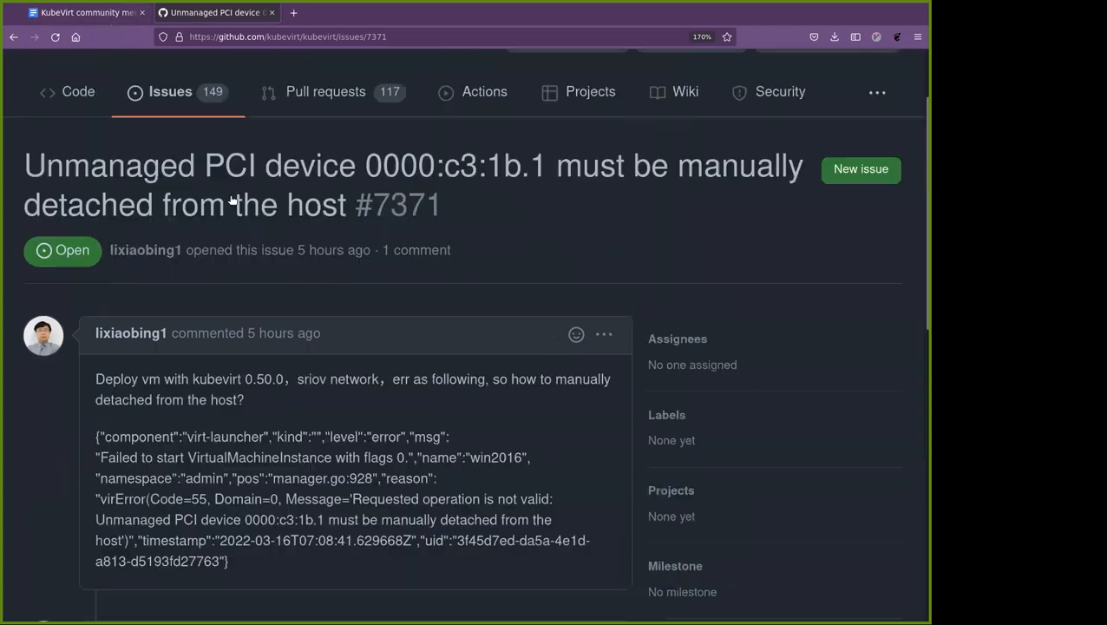
pyautogui.scroll(3)
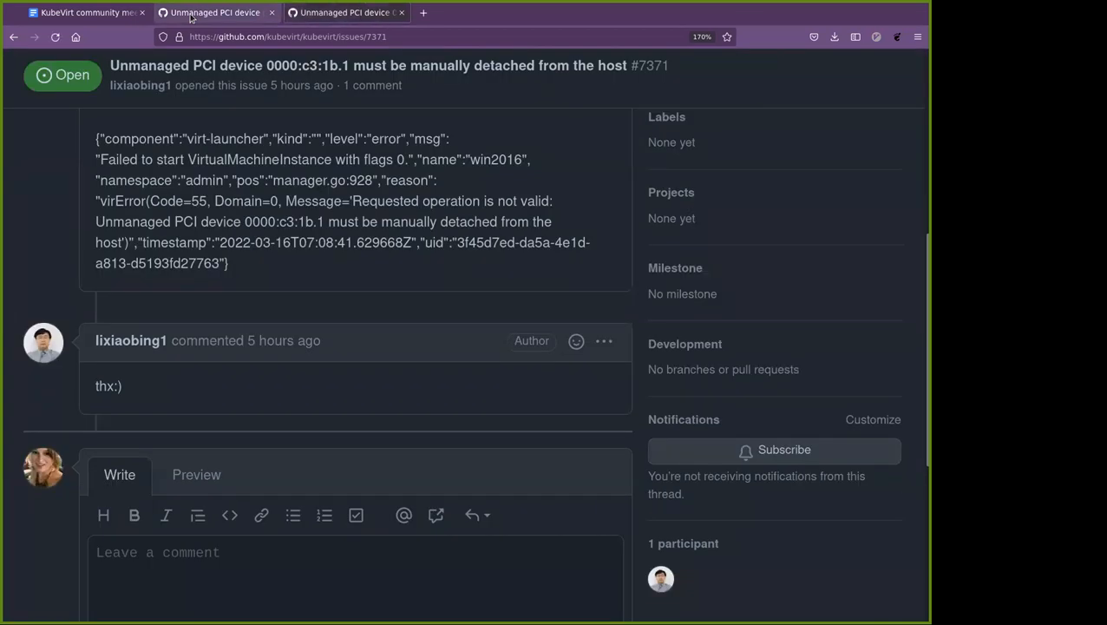
pyautogui.scroll(3)
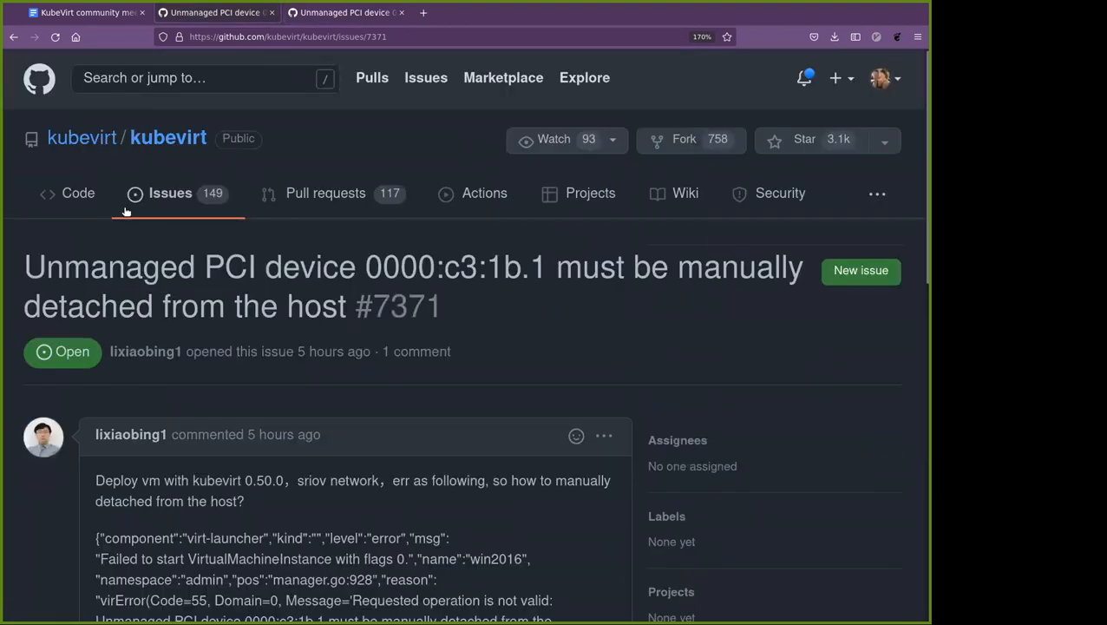
pyautogui.click(170, 193)
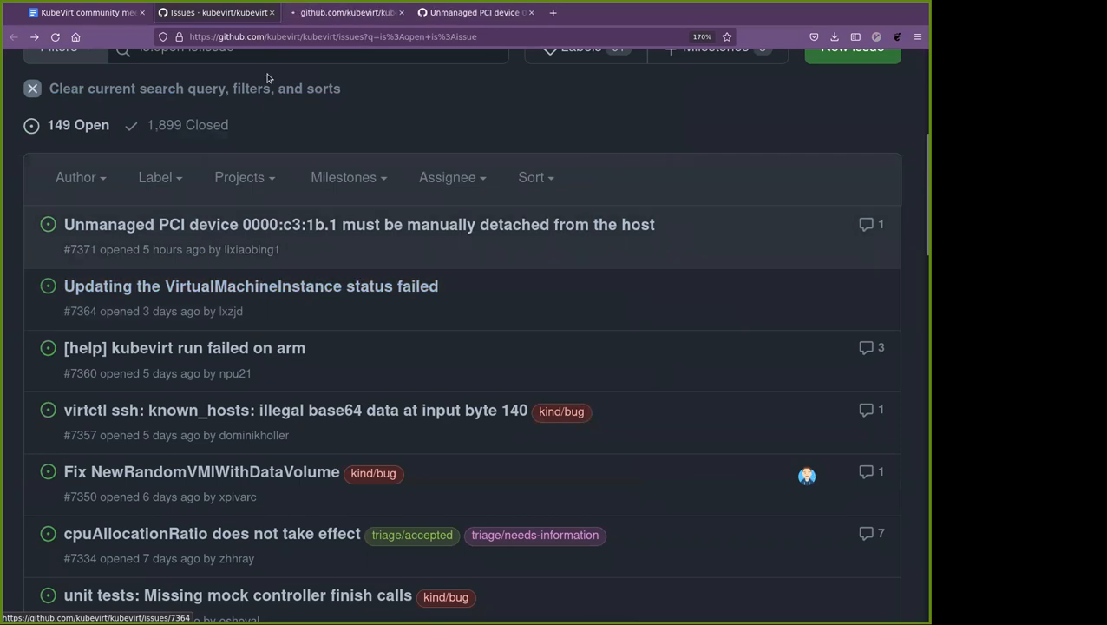
# Read the full report of issue #7364, Updating the VirtualMachineInstance status failed
pyautogui.click(251, 286)
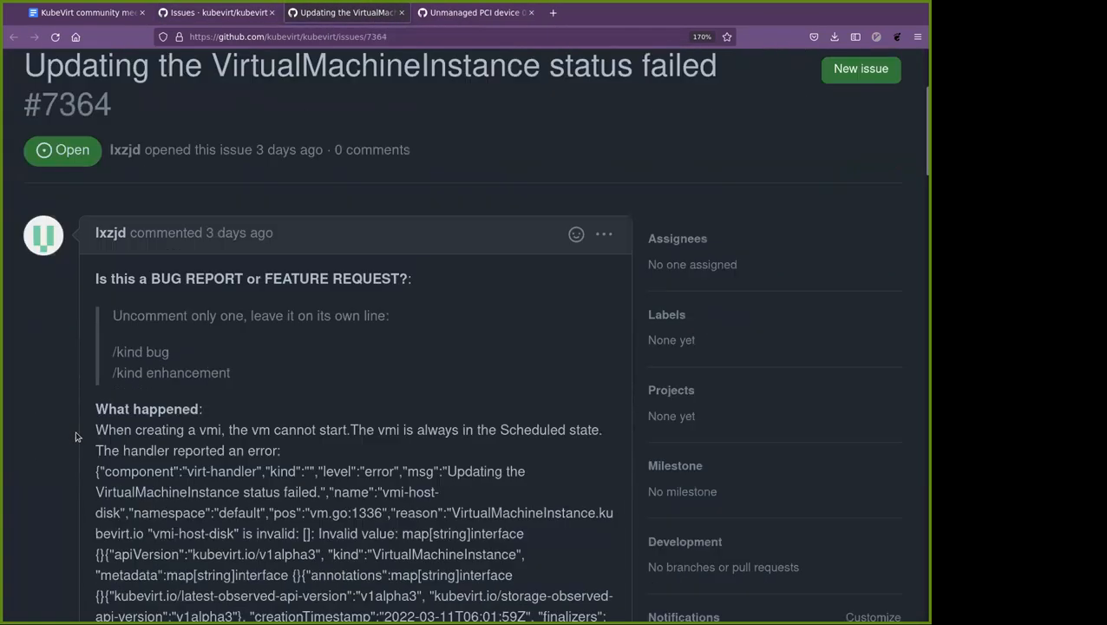
pyautogui.scroll(-3)
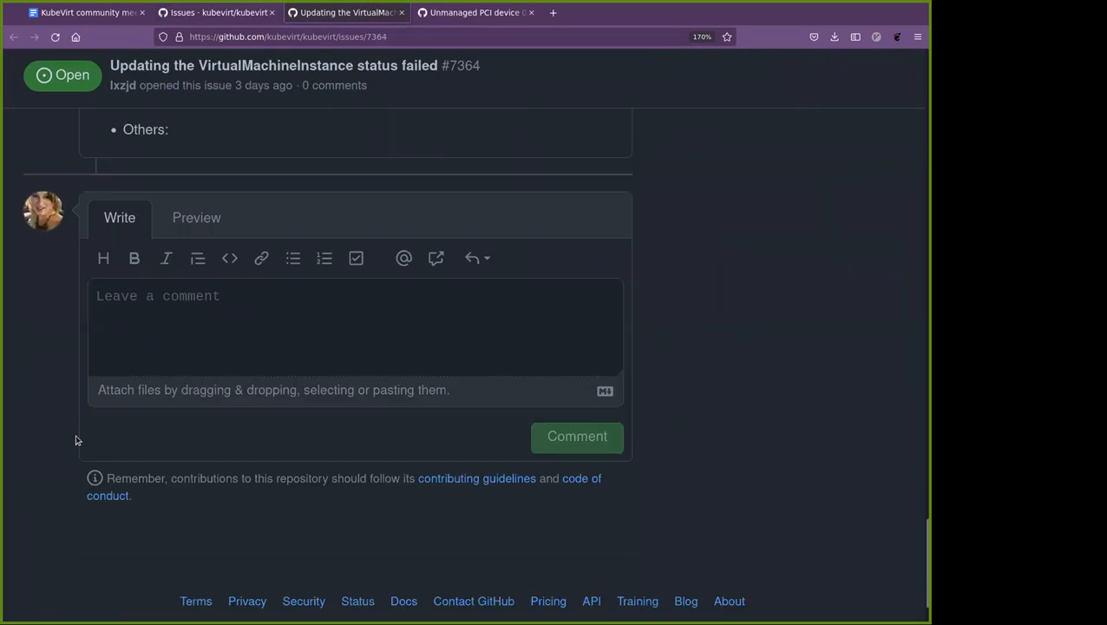
pyautogui.scroll(3)
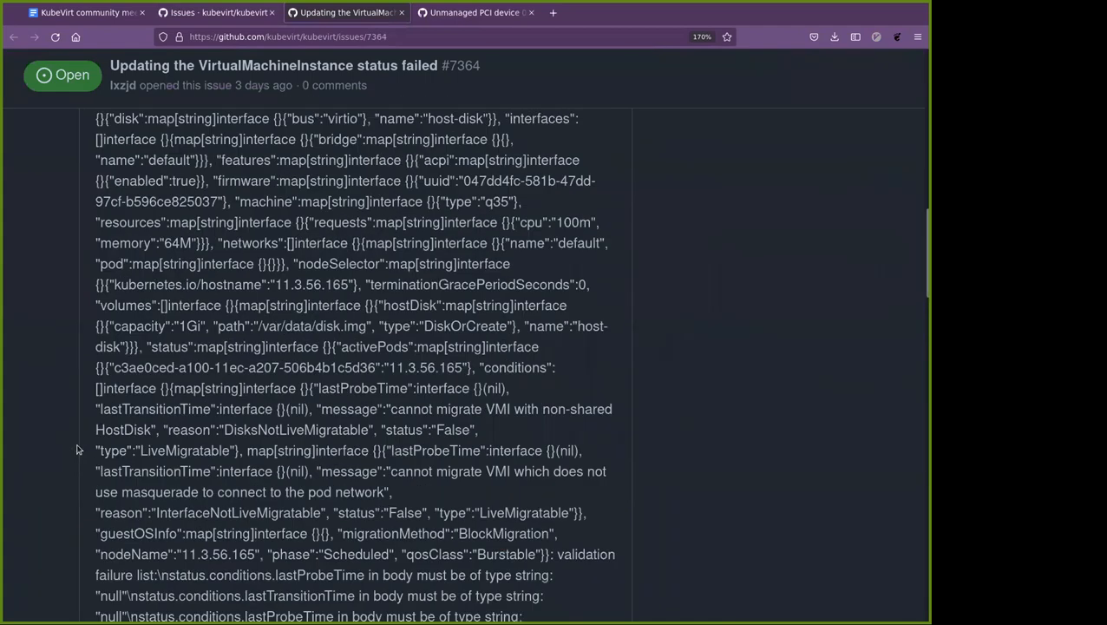
pyautogui.scroll(3)
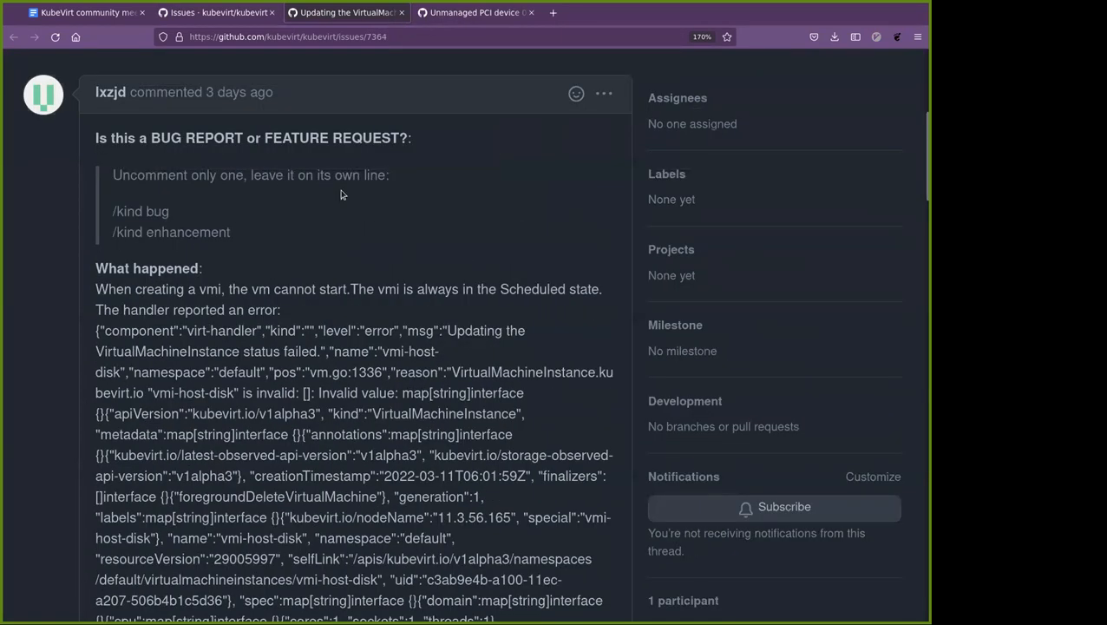
pyautogui.moveTo(52, 307)
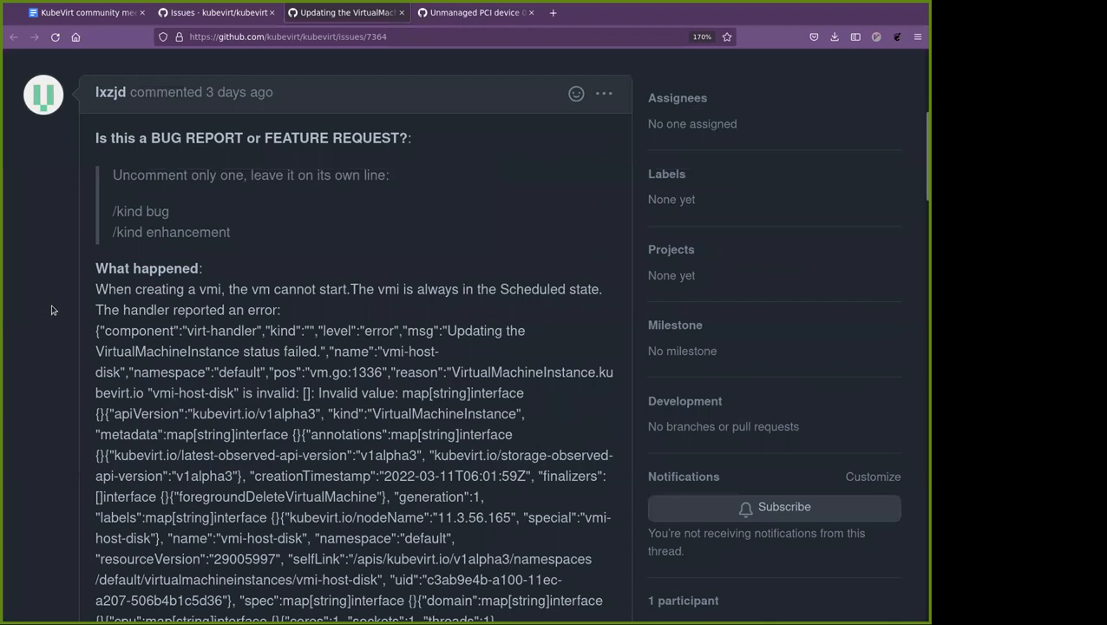
pyautogui.scroll(-3)
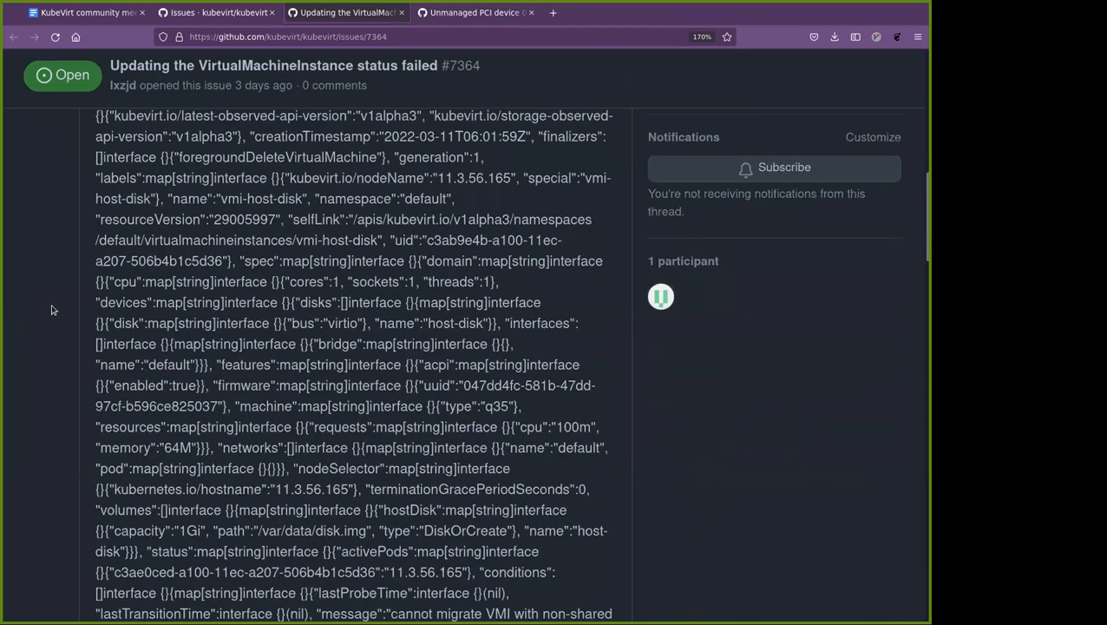
pyautogui.scroll(3)
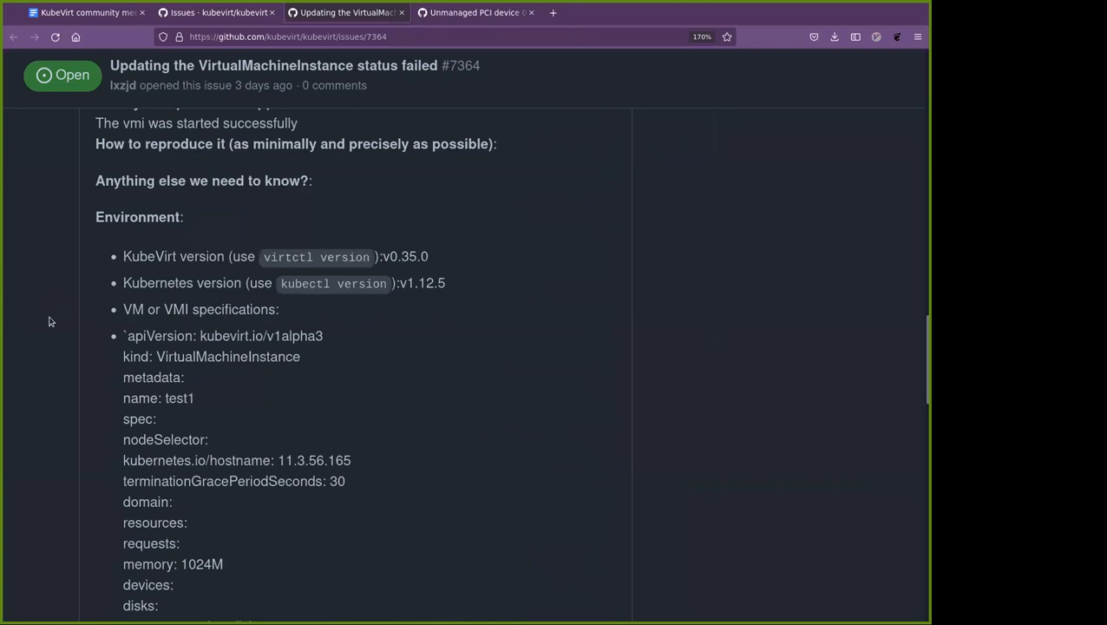
pyautogui.scroll(-3)
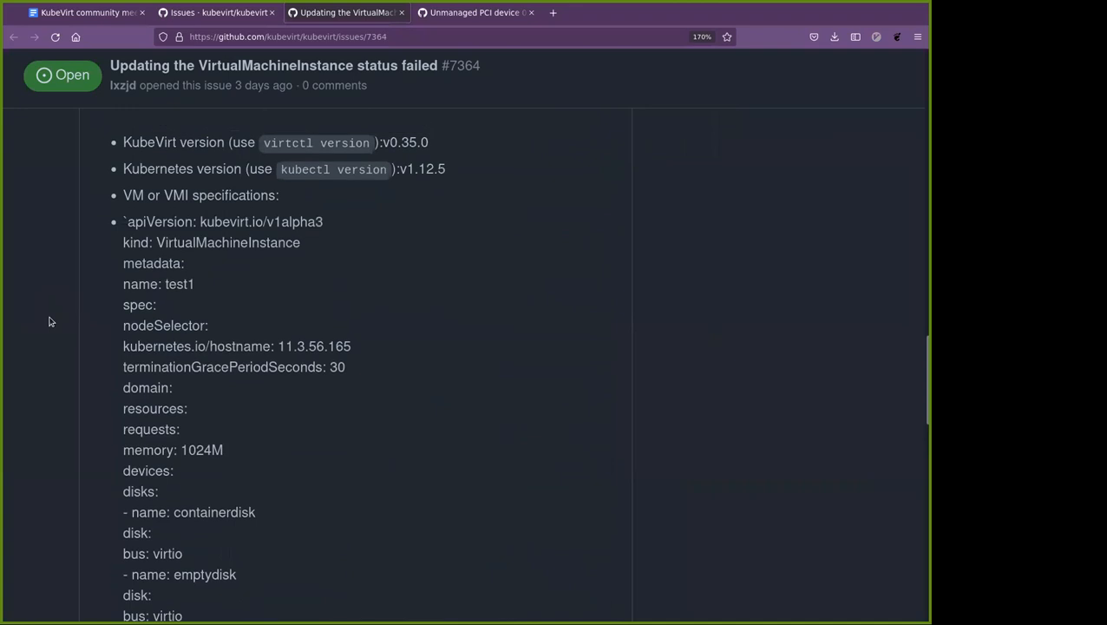
pyautogui.scroll(-3)
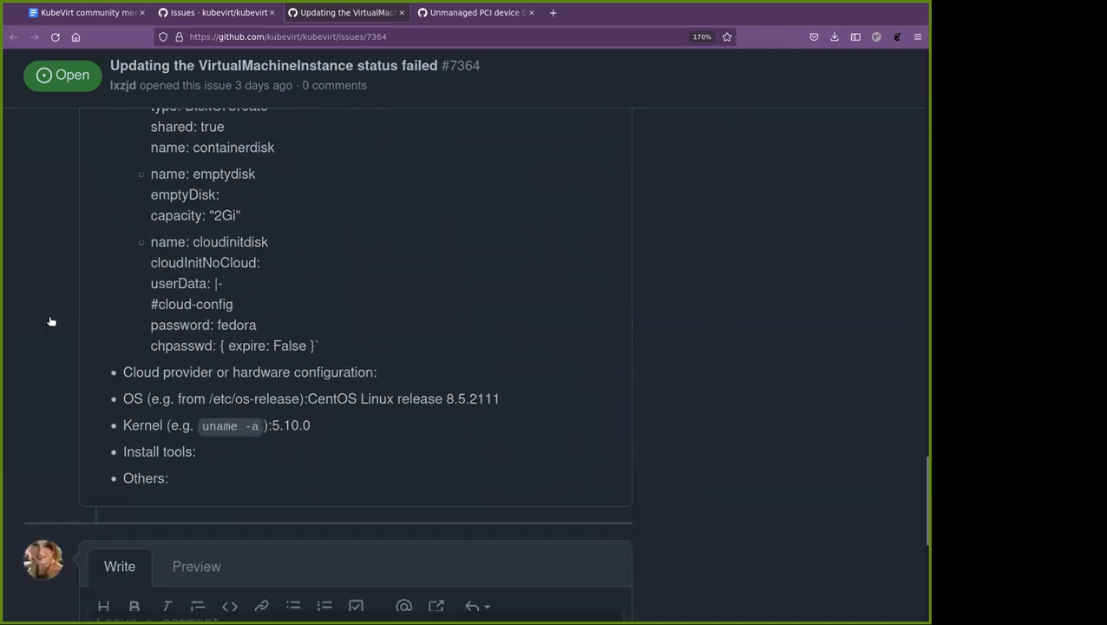
pyautogui.scroll(3)
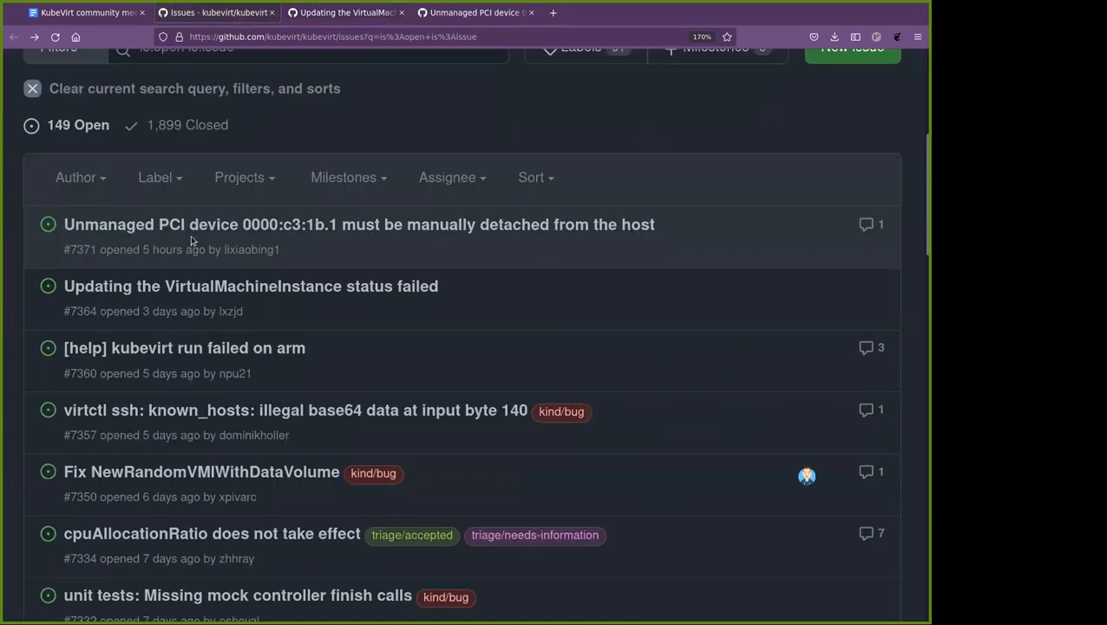
# Skim the rest of the open issues list and switch back to the meeting minutes doc
pyautogui.scroll(-3)
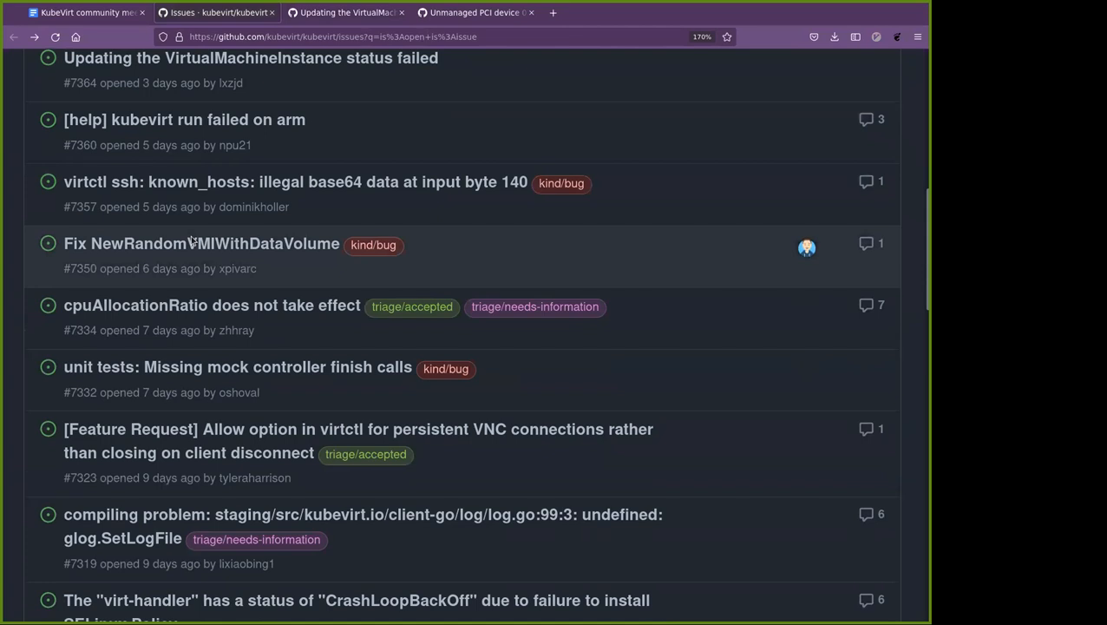
pyautogui.moveTo(191, 182)
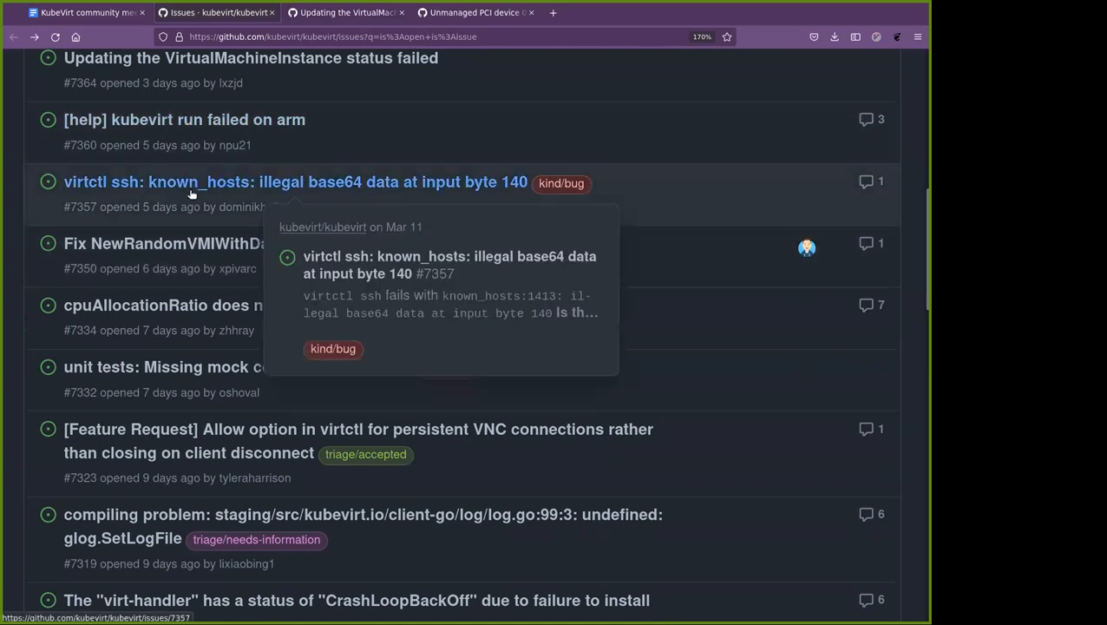
pyautogui.moveTo(200, 243)
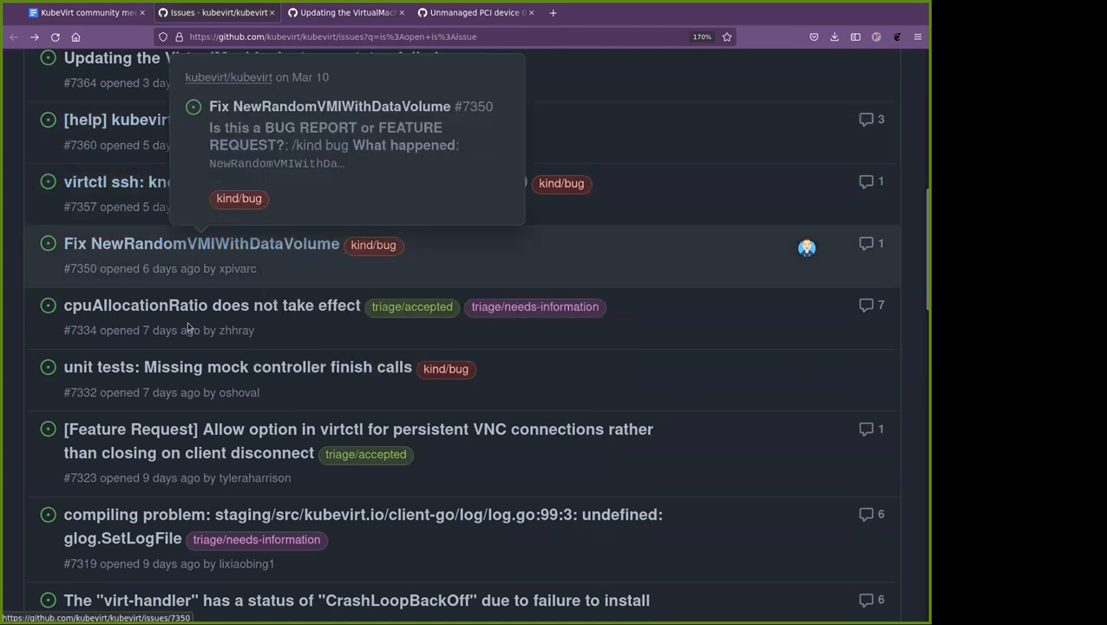
pyautogui.moveTo(185, 366)
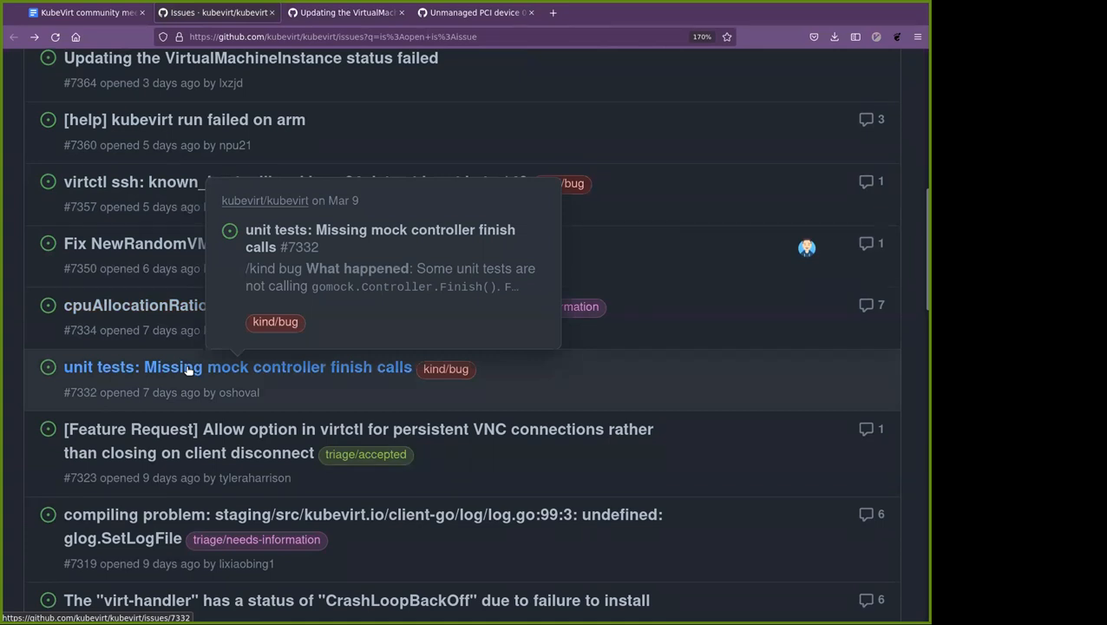
pyautogui.scroll(3)
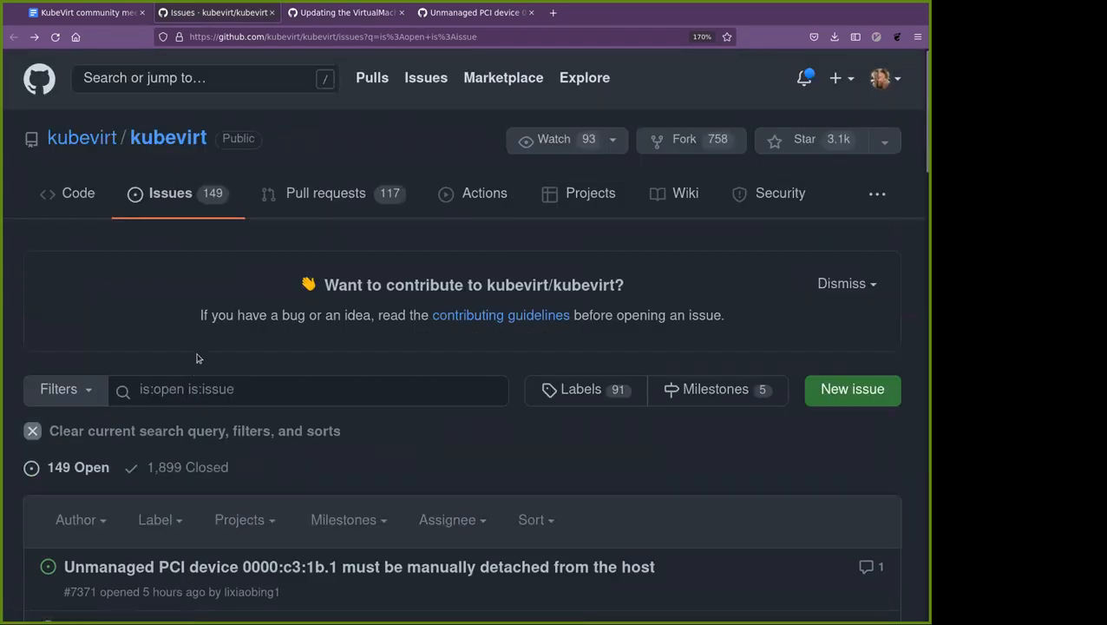
pyautogui.moveTo(87, 12)
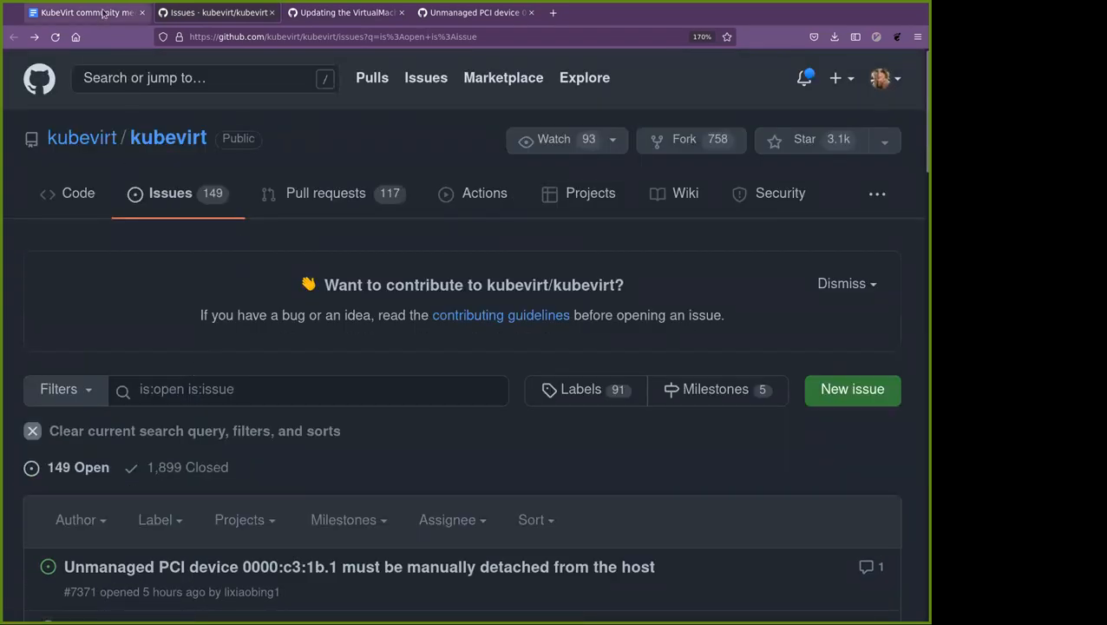
pyautogui.click(85, 12)
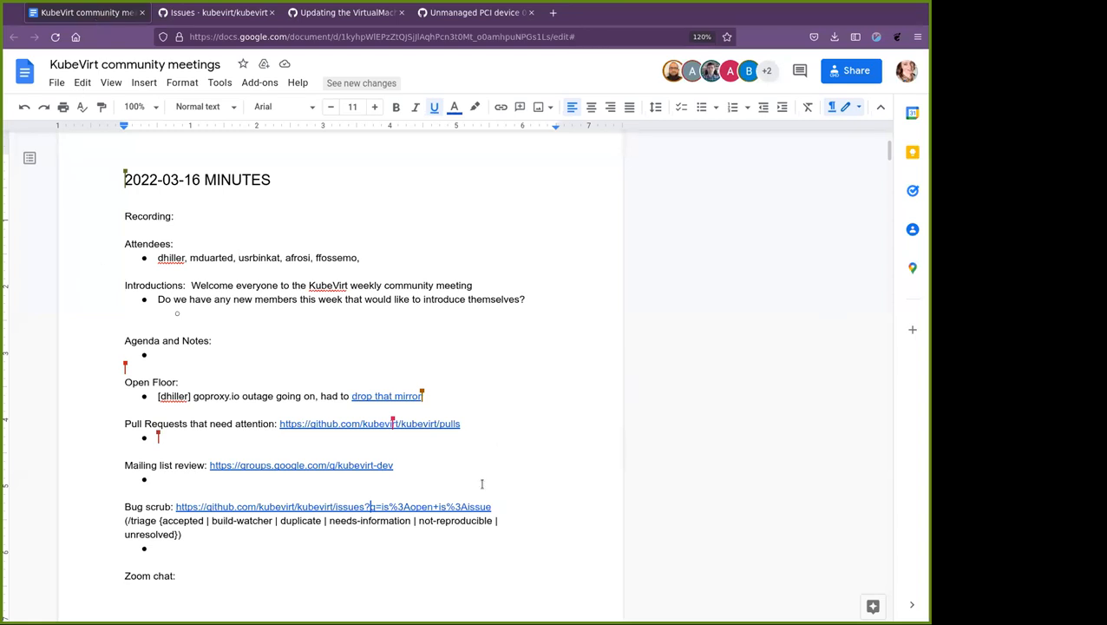
pyautogui.moveTo(479, 499)
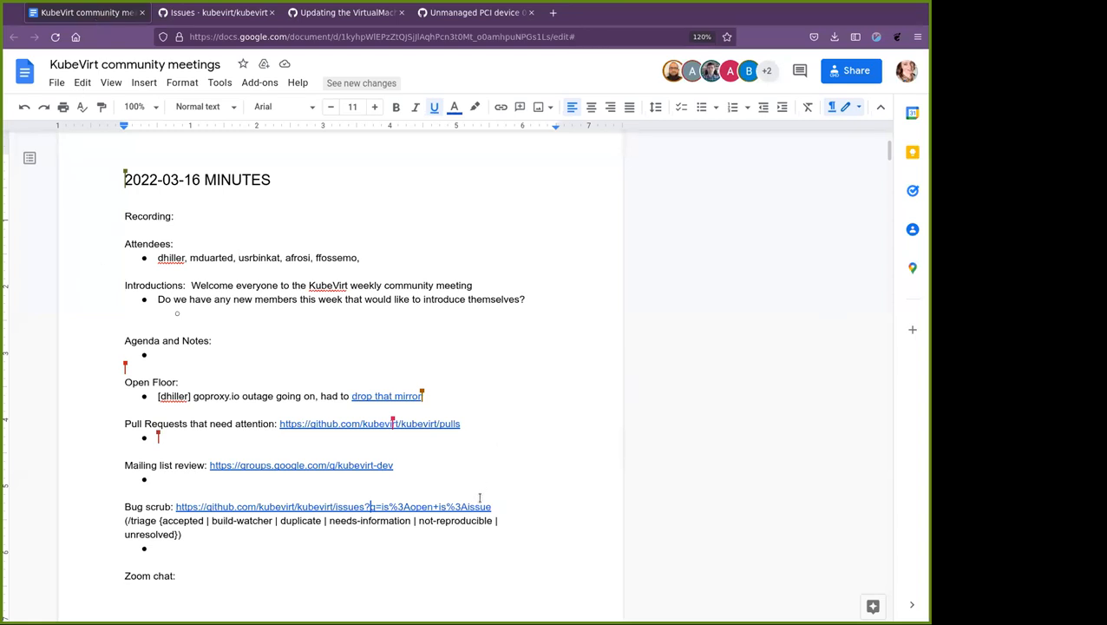